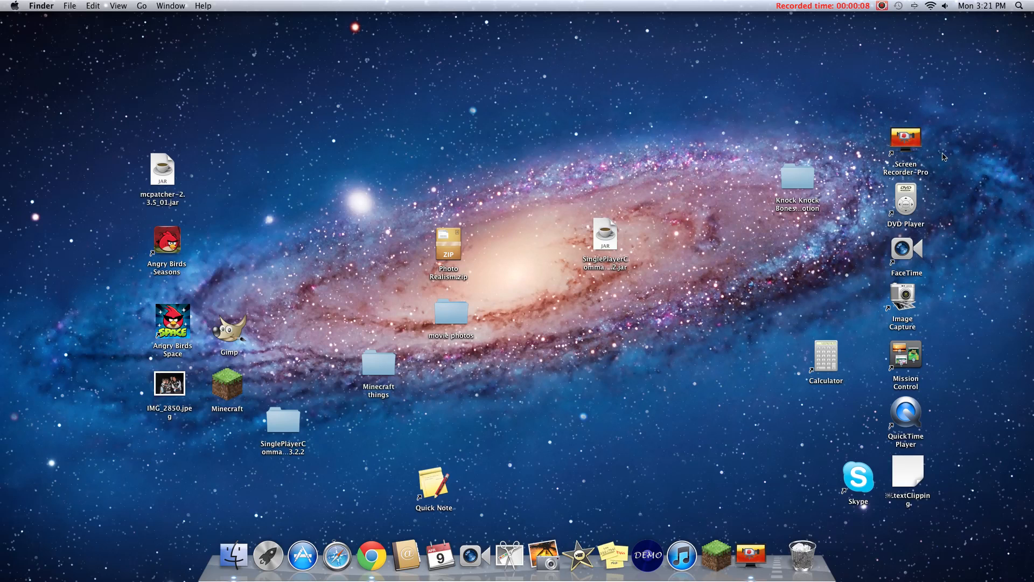
# Step: Move the SinglePlayerCommands 3.2.2 desktop folder up beside the movie_photos folder
pyautogui.click(905, 139)
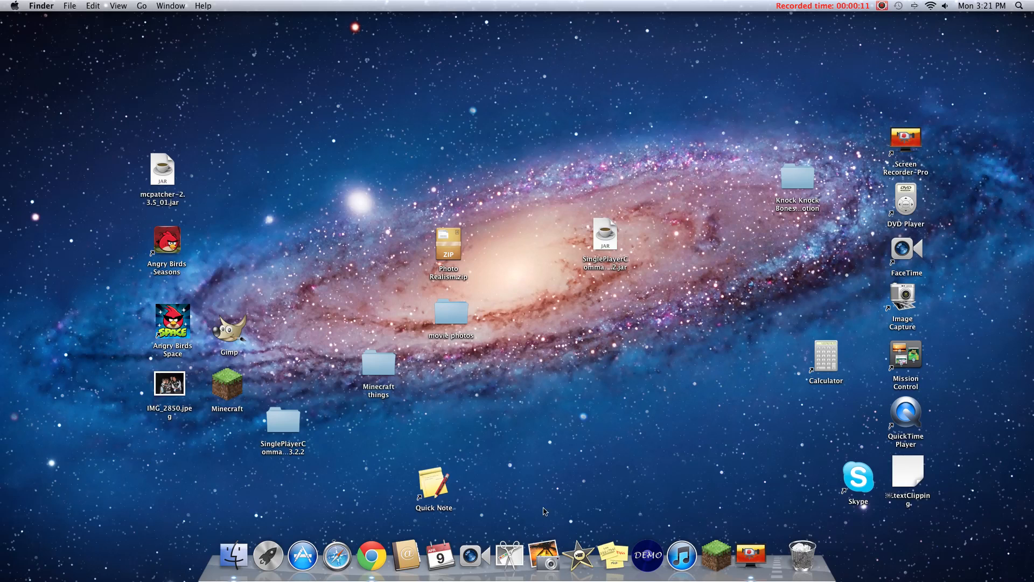
pyautogui.moveTo(268, 554)
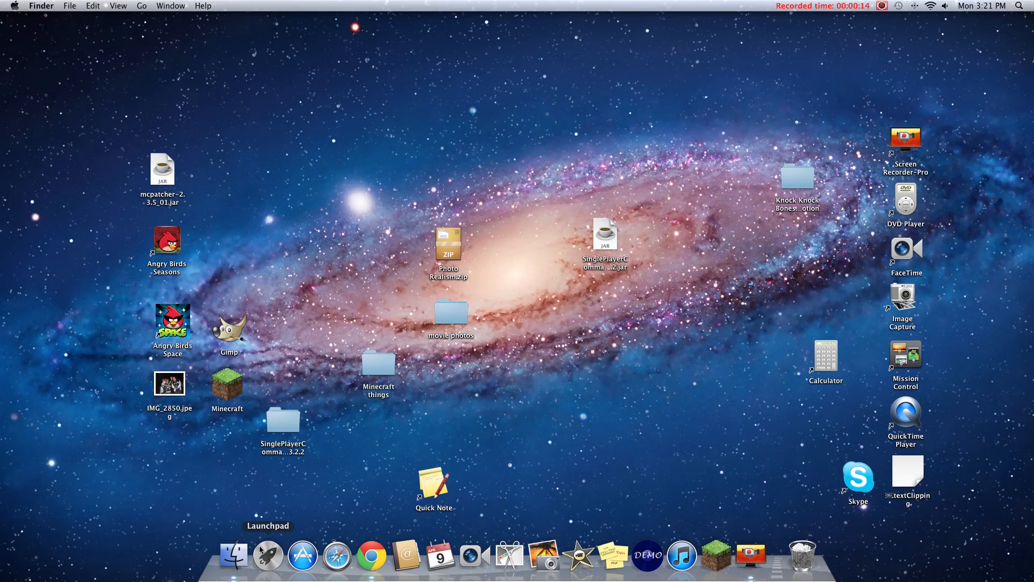
pyautogui.moveTo(558, 350)
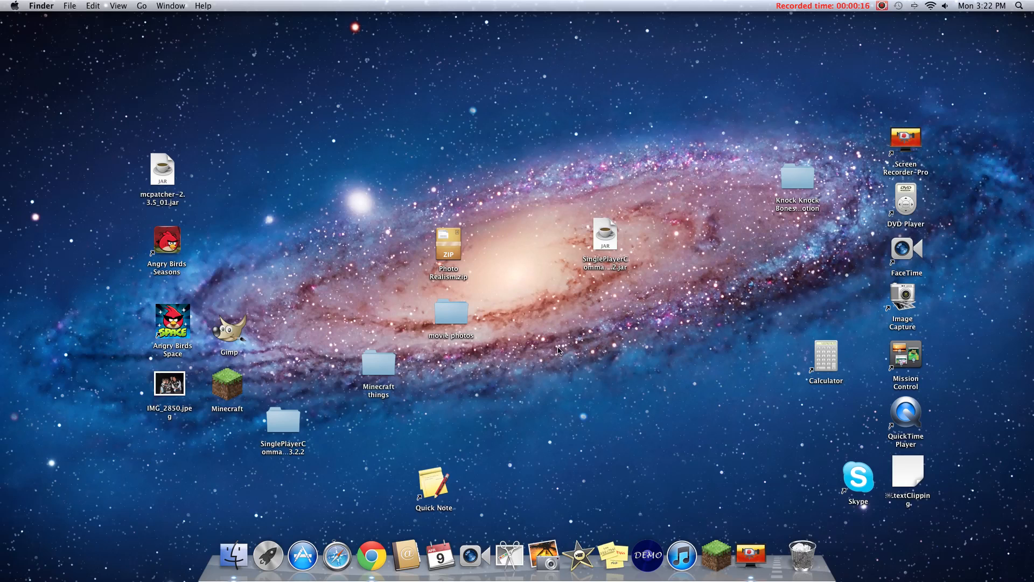
pyautogui.moveTo(252, 508)
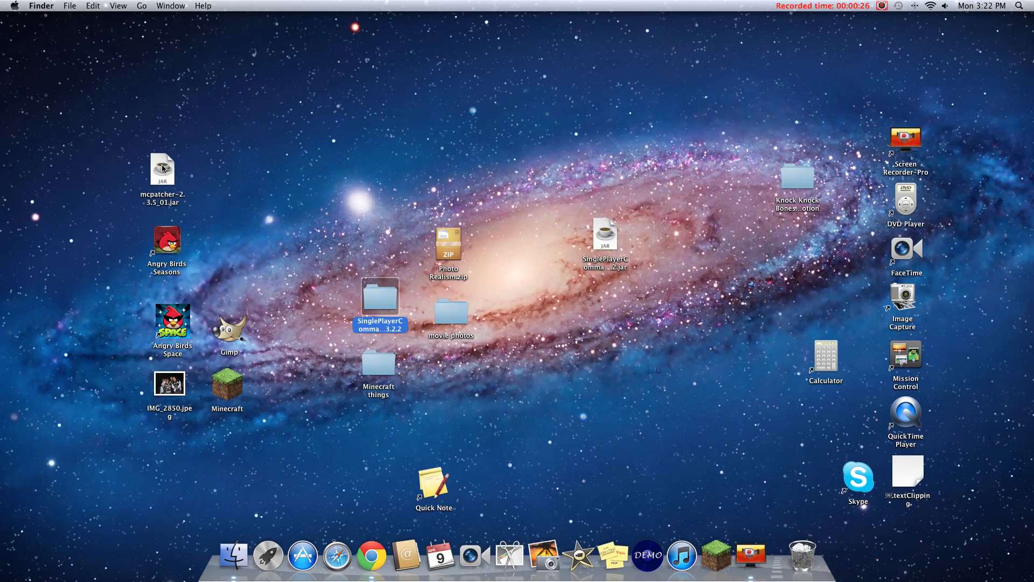
pyautogui.moveTo(234, 553)
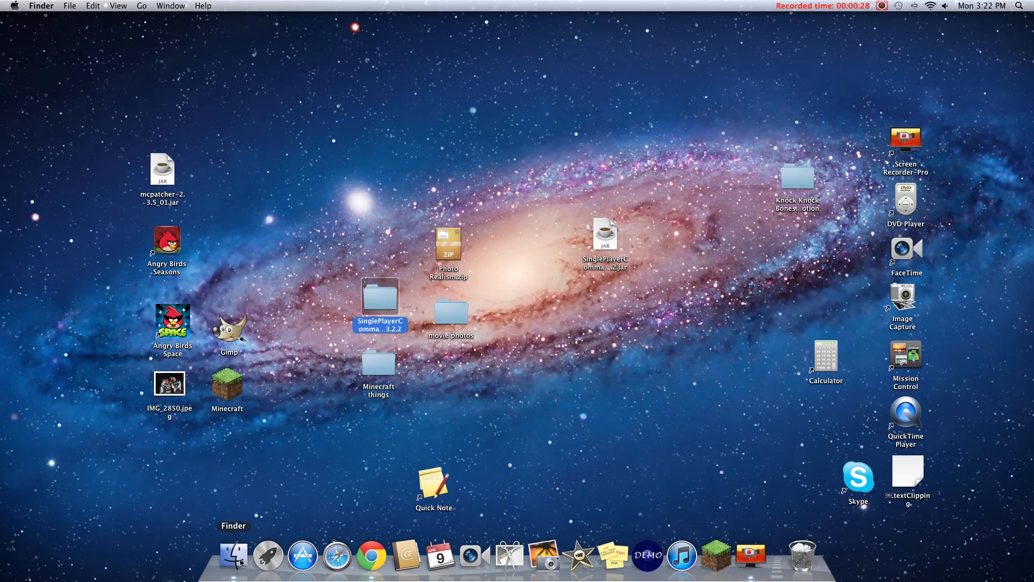
# Step: Open a new Finder window on the Movies folder, ready to jump to ~/Library
pyautogui.click(234, 554)
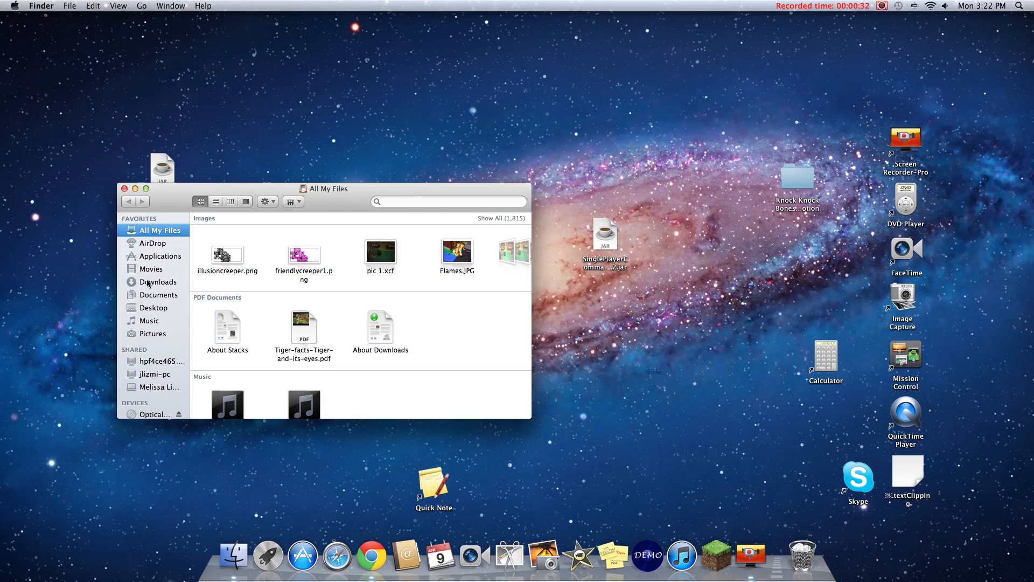
pyautogui.moveTo(802, 554)
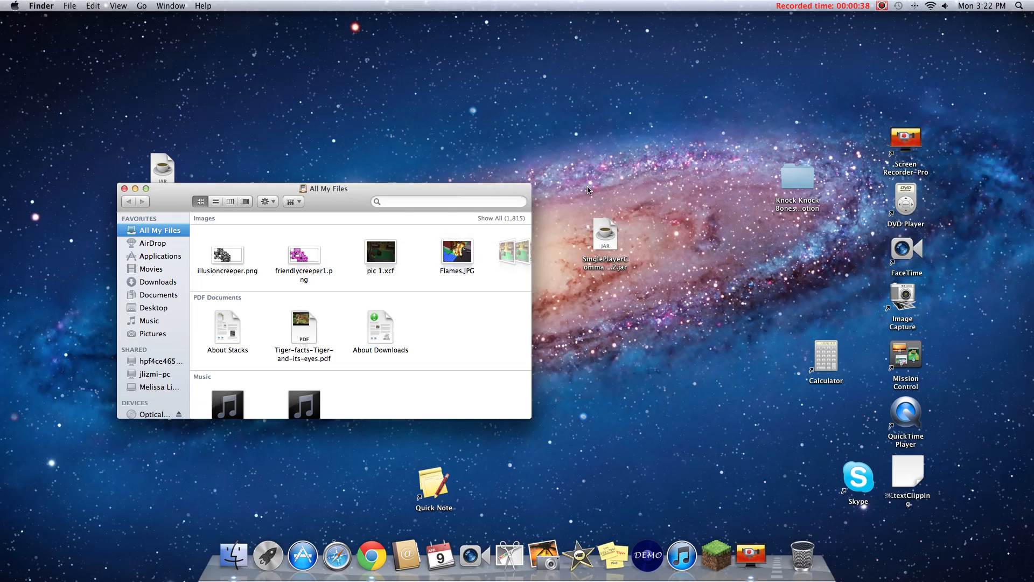
pyautogui.moveTo(157, 282)
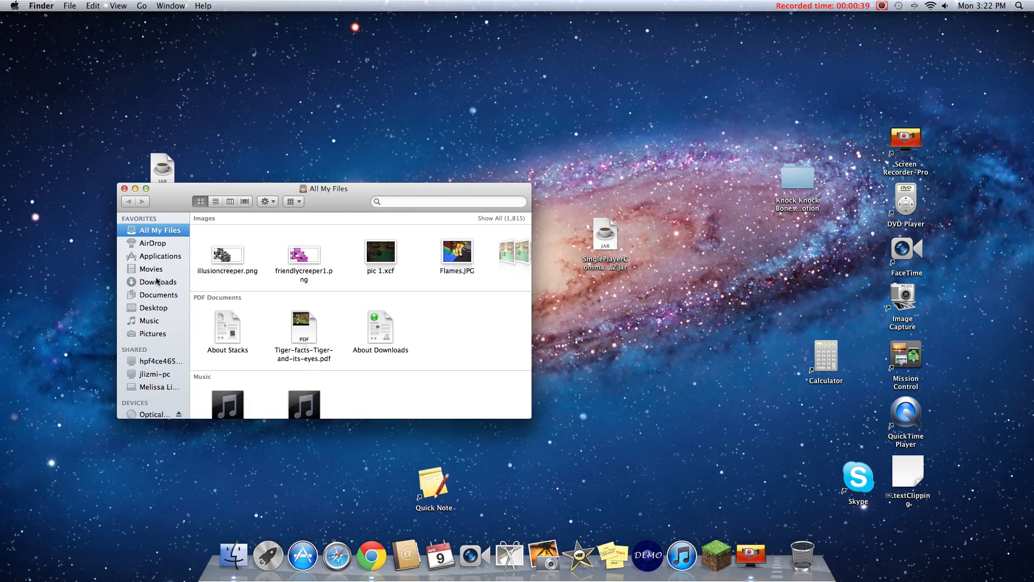
pyautogui.click(152, 268)
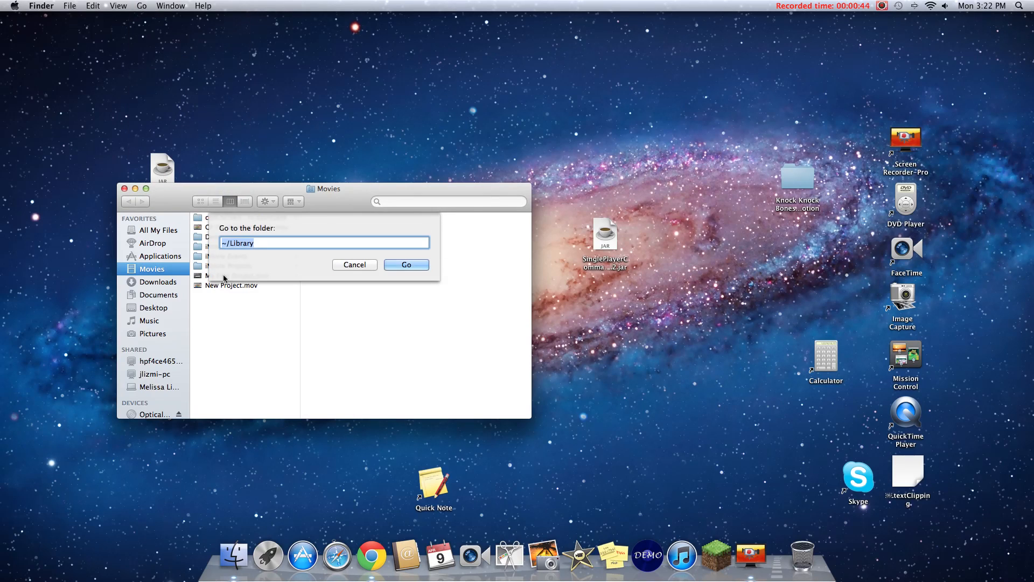
pyautogui.click(266, 243)
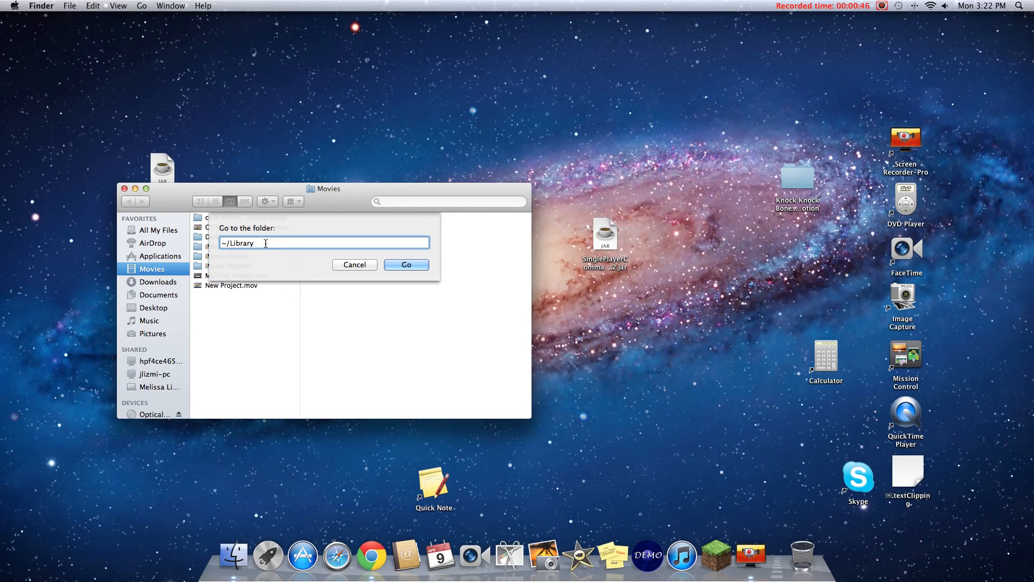
pyautogui.write('/')
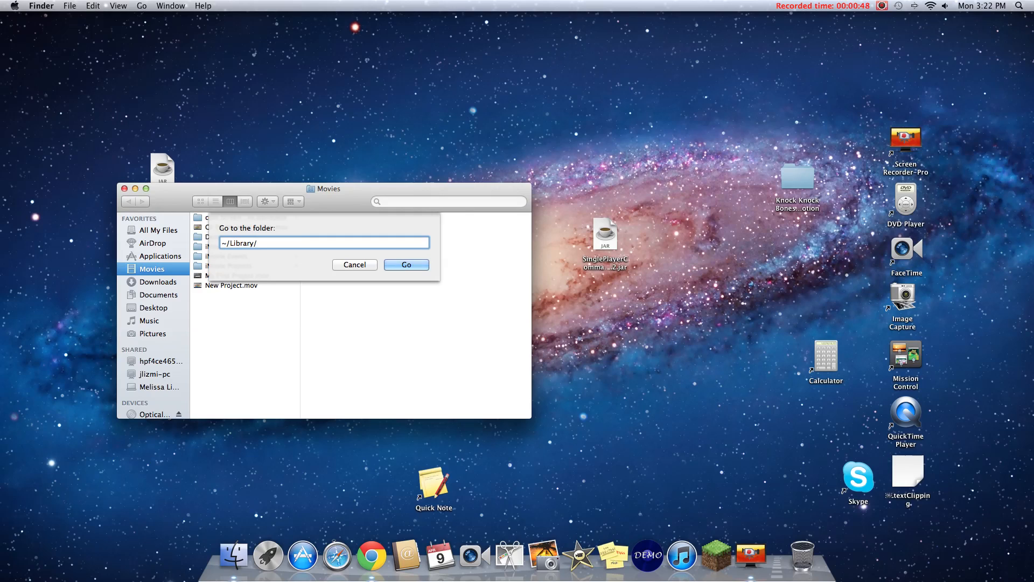
pyautogui.press('Backspace')
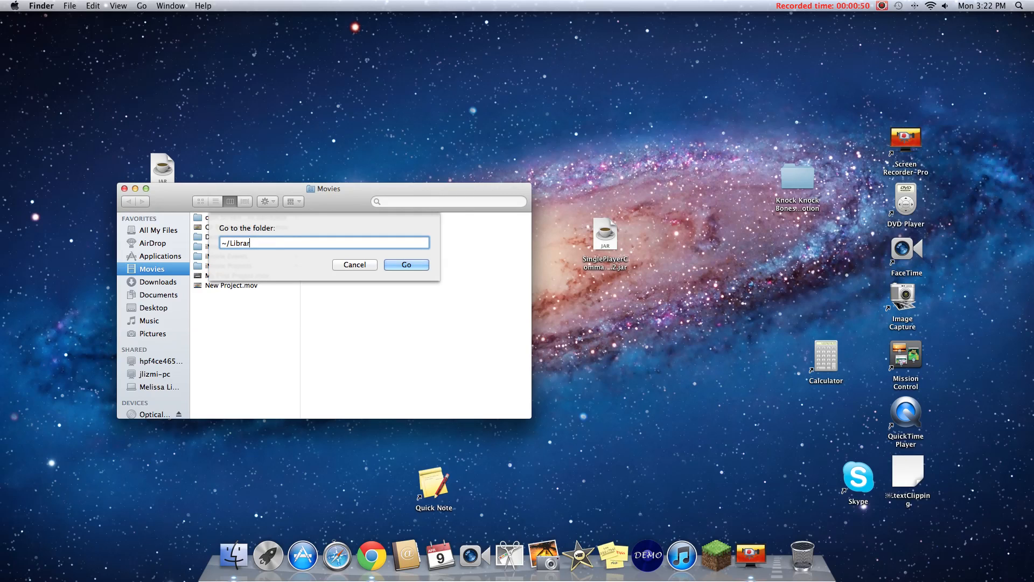
pyautogui.write('y')
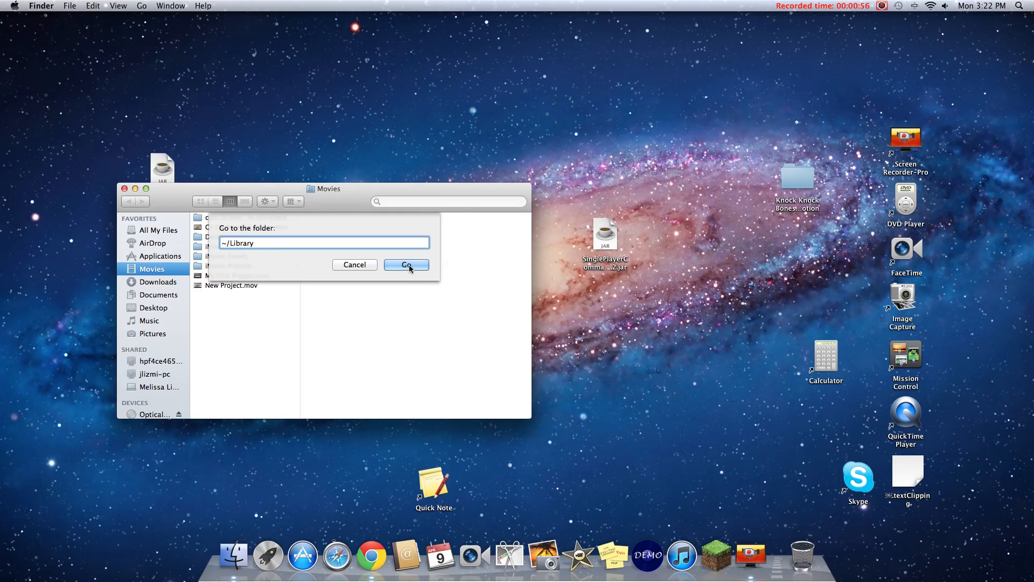
# Step: Navigate ~/Library > Application Support > minecraft and show its contents as large icons
pyautogui.click(407, 265)
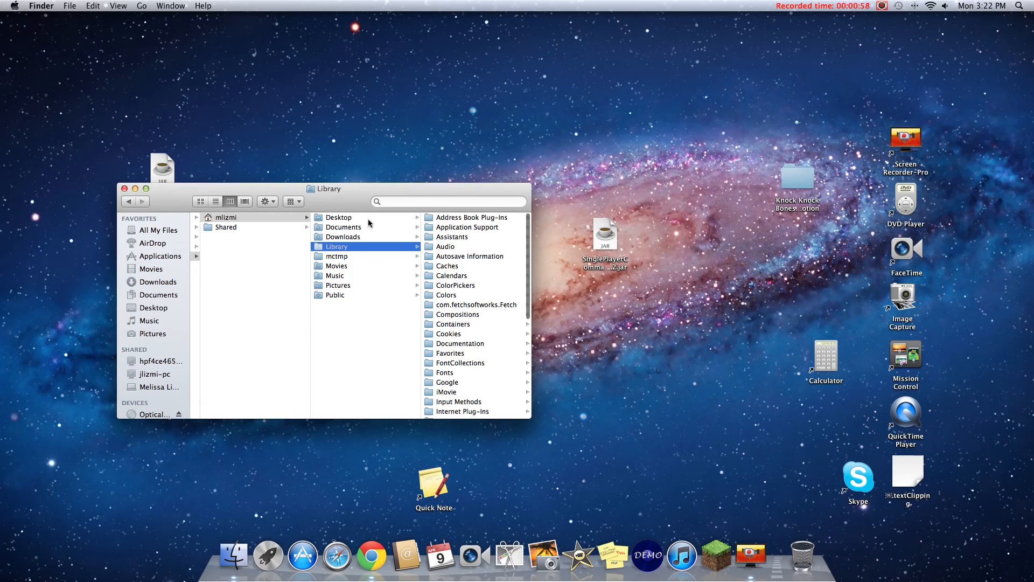
pyautogui.moveTo(468, 232)
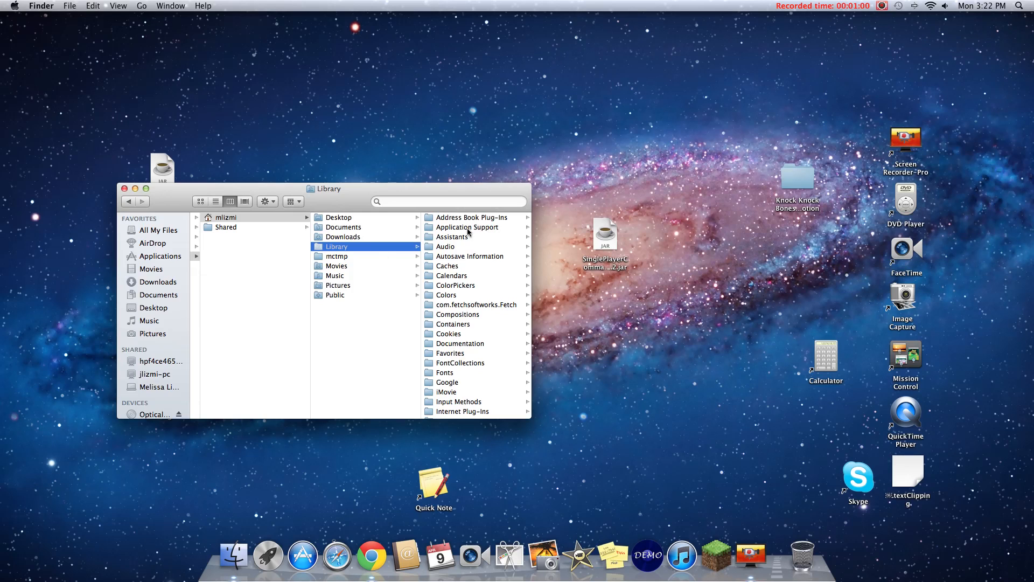
pyautogui.click(467, 228)
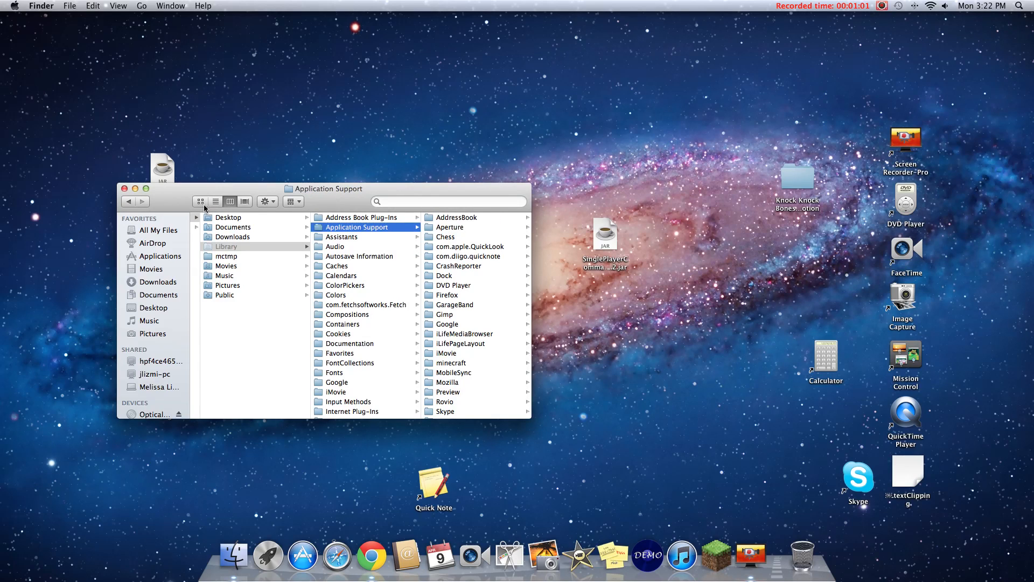
pyautogui.click(201, 201)
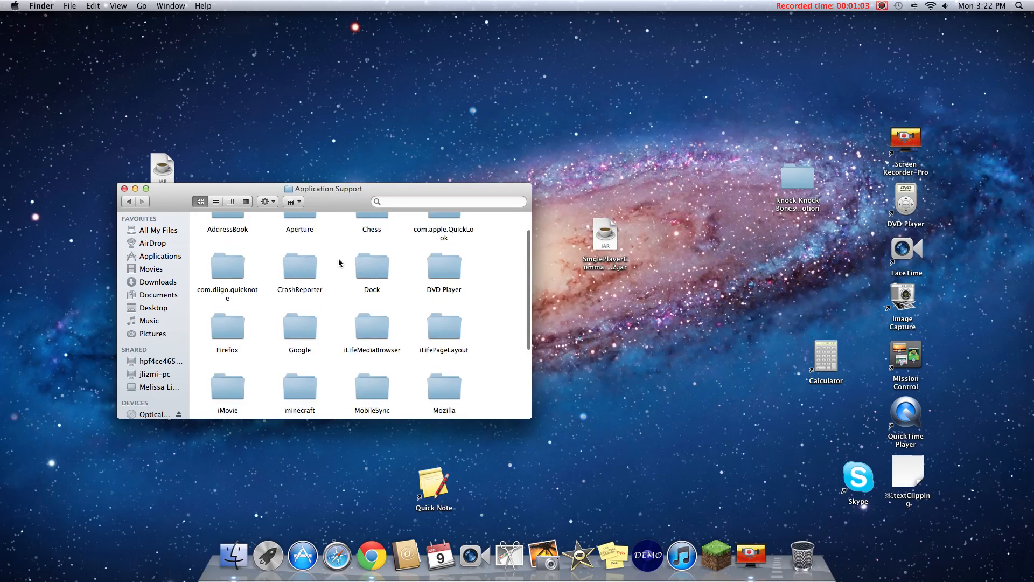
pyautogui.doubleClick(300, 387)
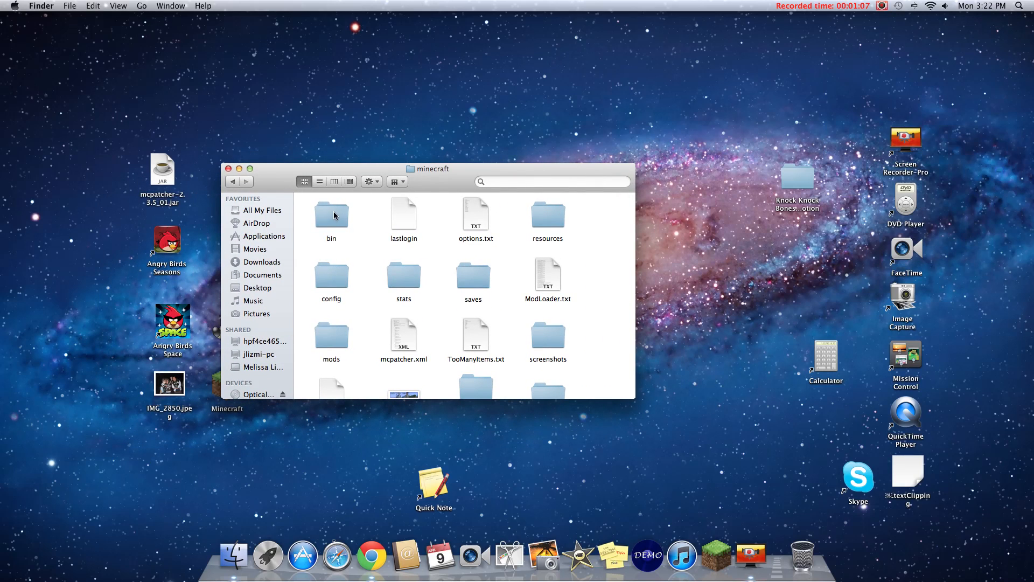
# Step: Open the bin folder inside minecraft, listing its jar files
pyautogui.doubleClick(331, 215)
pyautogui.write('minecraft add .jar')
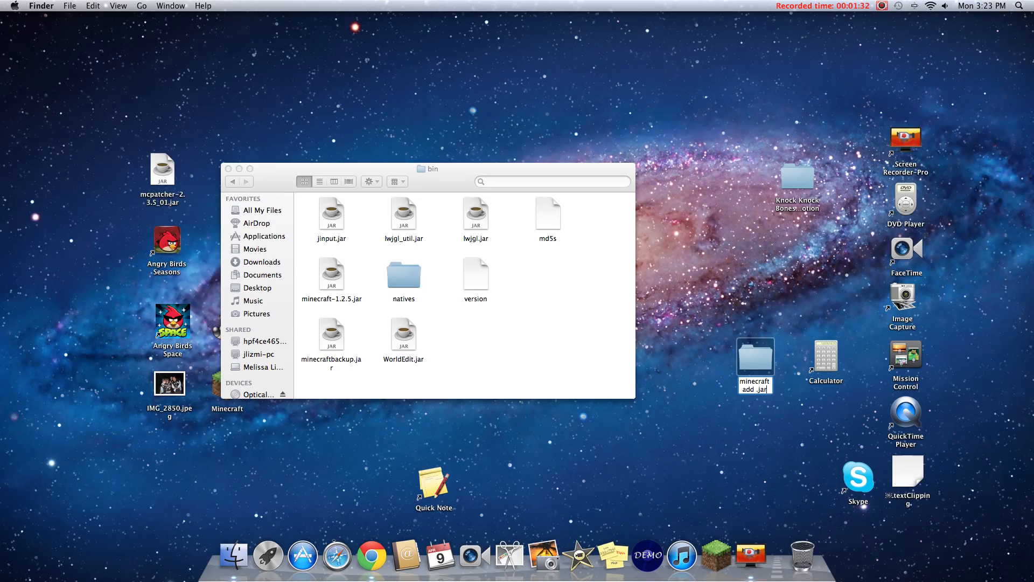
# Step: Confirm the 'minecraft add jar' folder name and select minecraftbackup.jar in bin
pyautogui.click(755, 360)
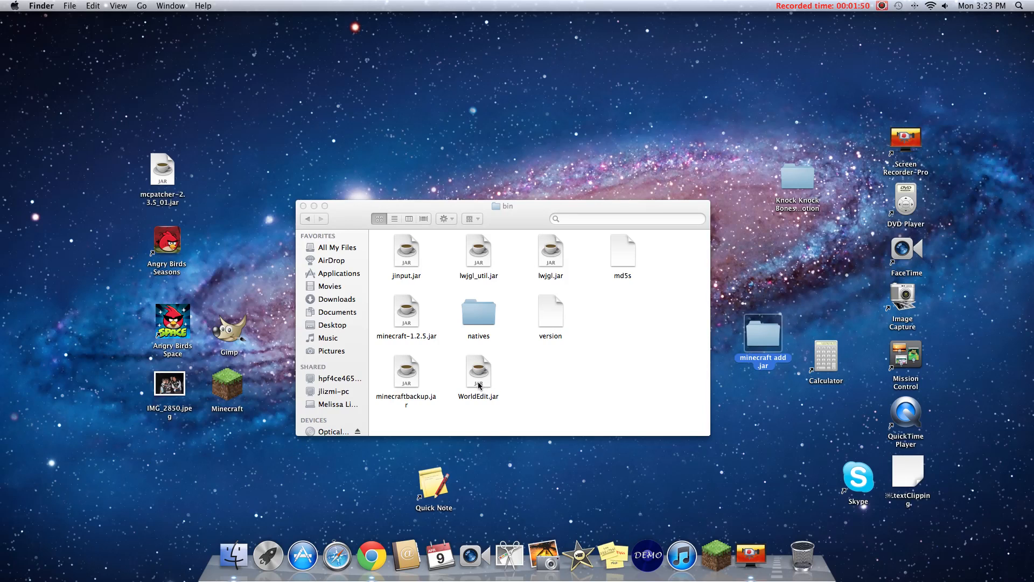
pyautogui.moveTo(473, 376)
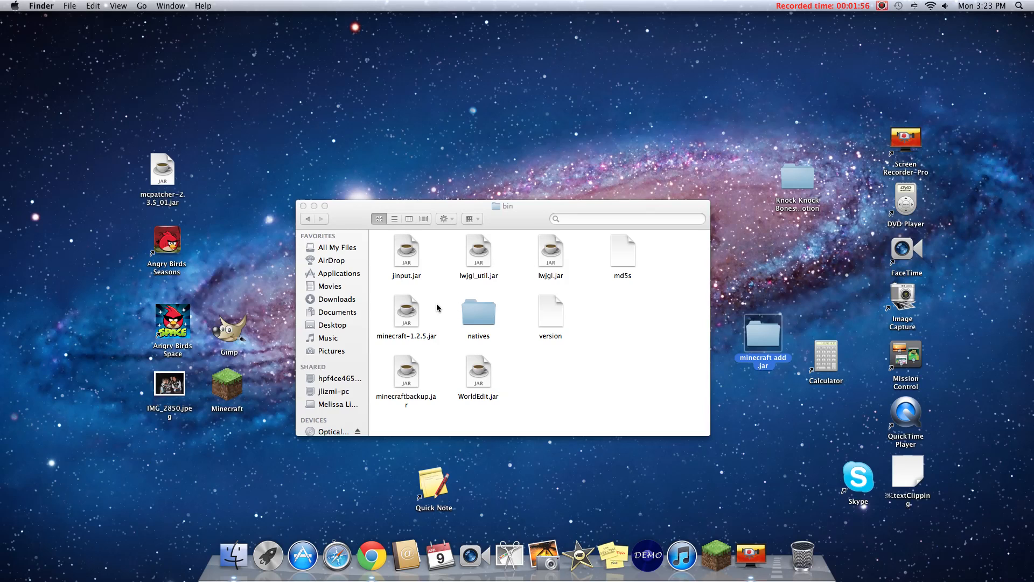
pyautogui.moveTo(208, 232)
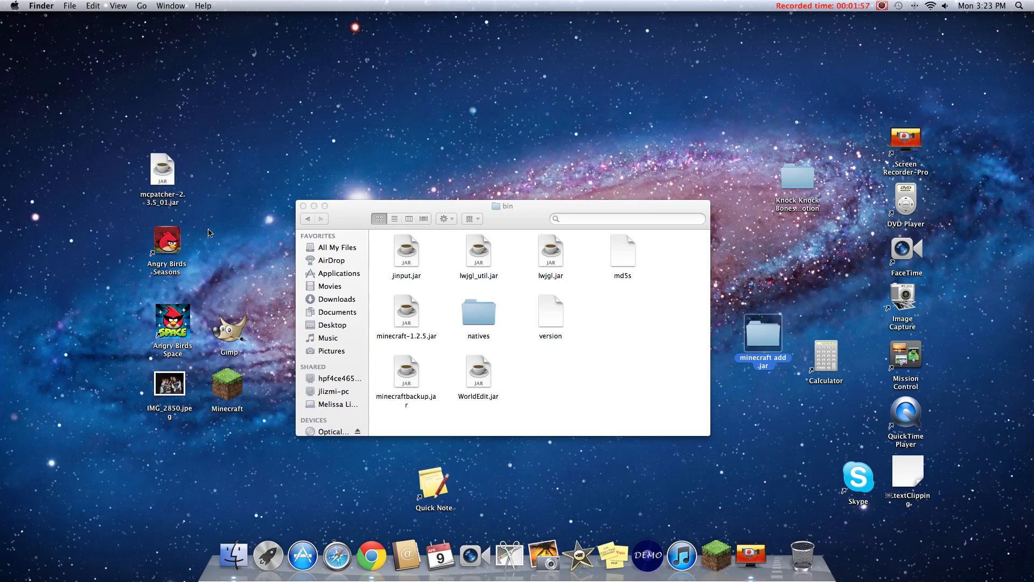
pyautogui.moveTo(405, 383)
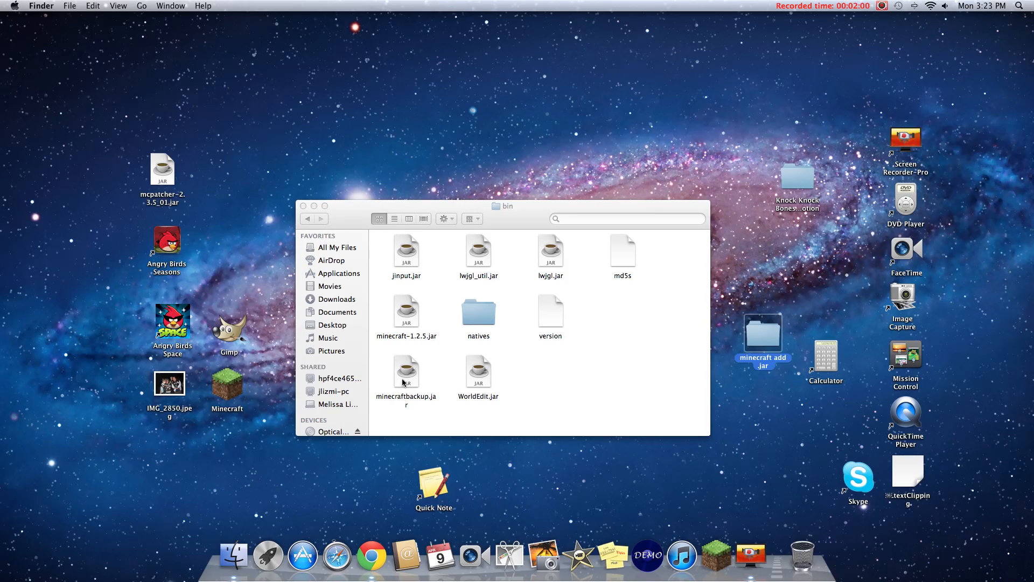
pyautogui.click(407, 369)
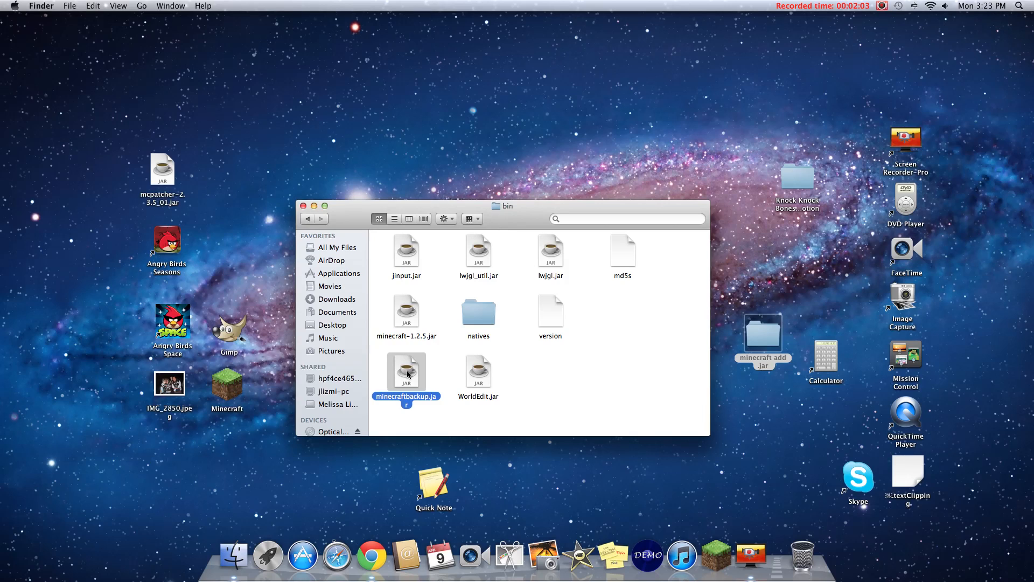
pyautogui.moveTo(412, 377)
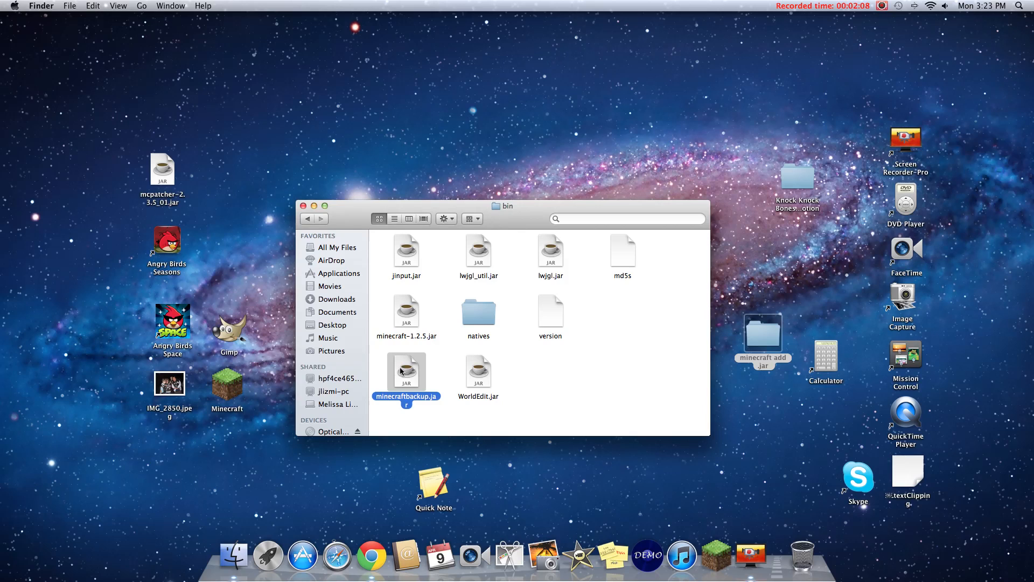
pyautogui.moveTo(717, 553)
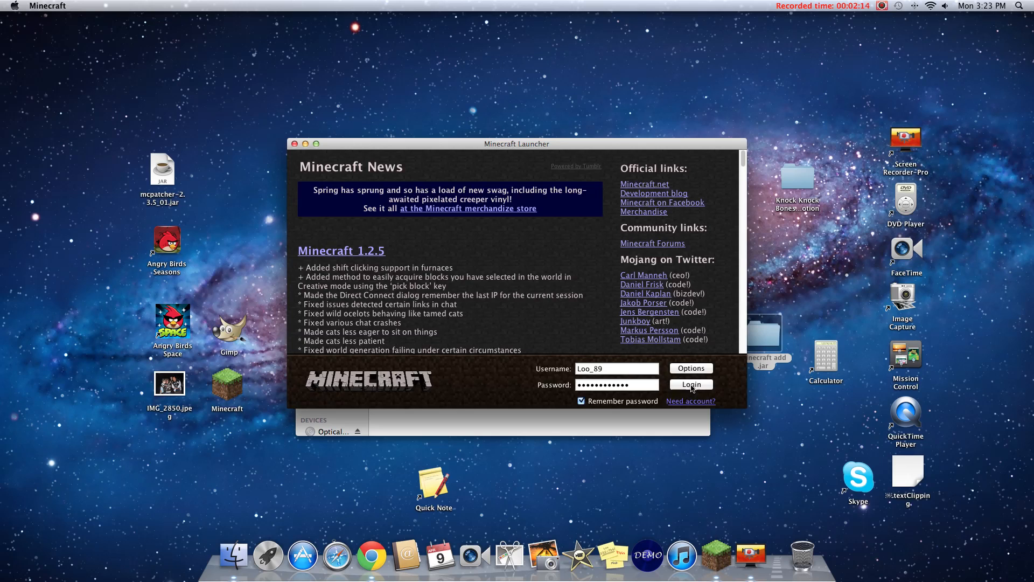
# Step: Log in through the Minecraft Launcher and reach the 1.2.5 title menu
pyautogui.click(691, 385)
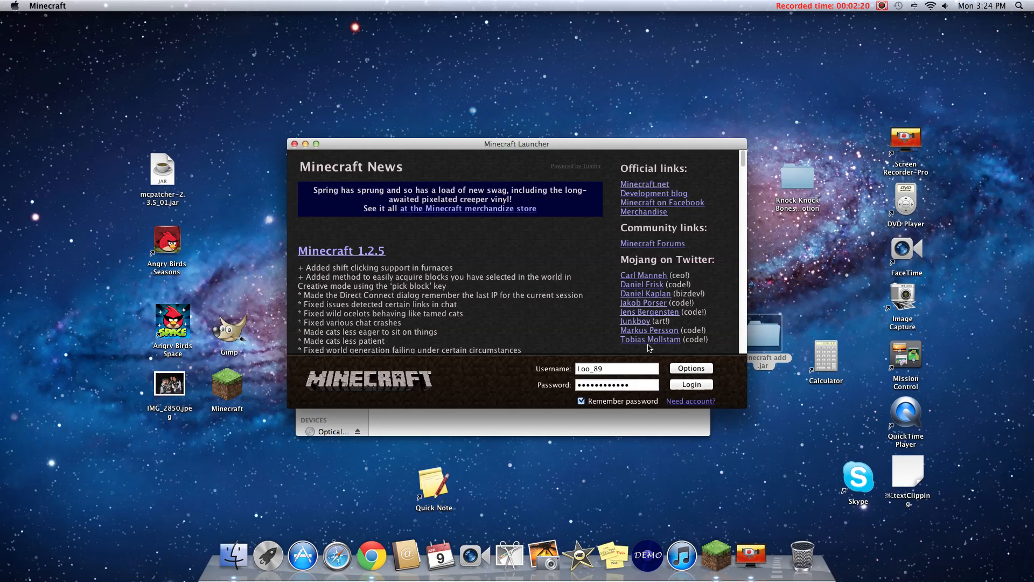
pyautogui.click(689, 369)
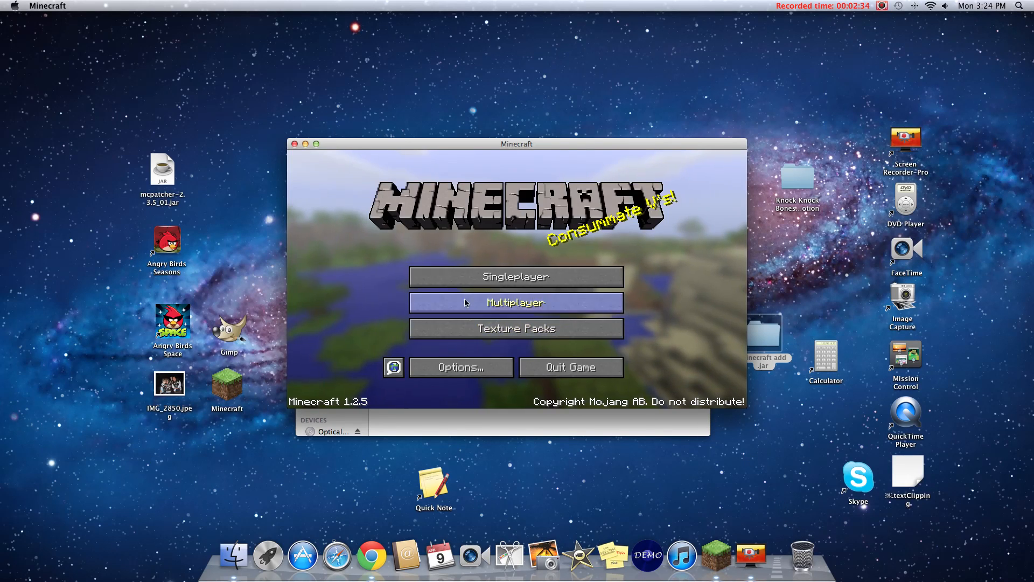
# Step: Try the KayneCraft, LB Photo Realism and Misa412 packs, then peek at the single-player world list
pyautogui.click(516, 327)
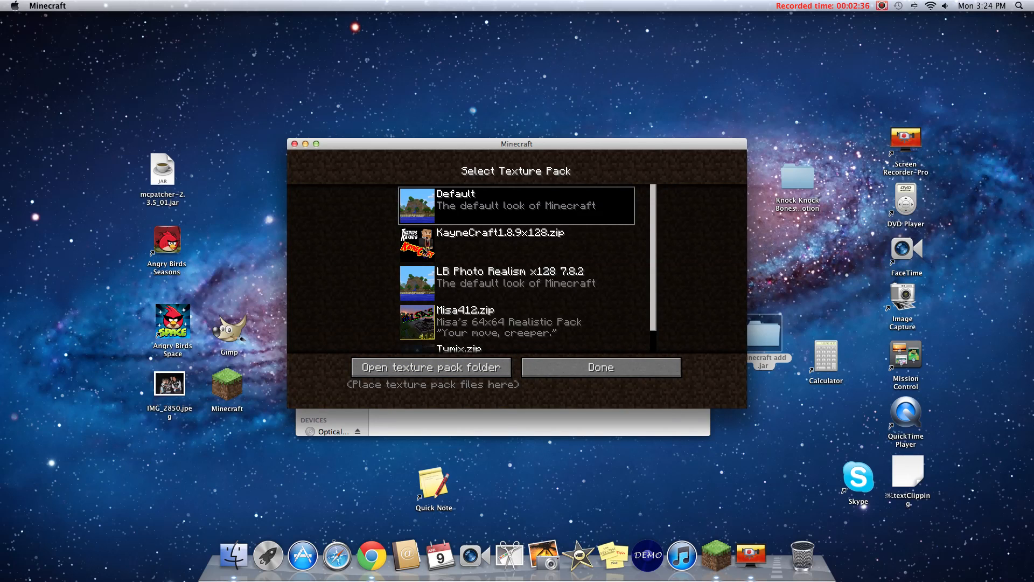
pyautogui.moveTo(417, 284)
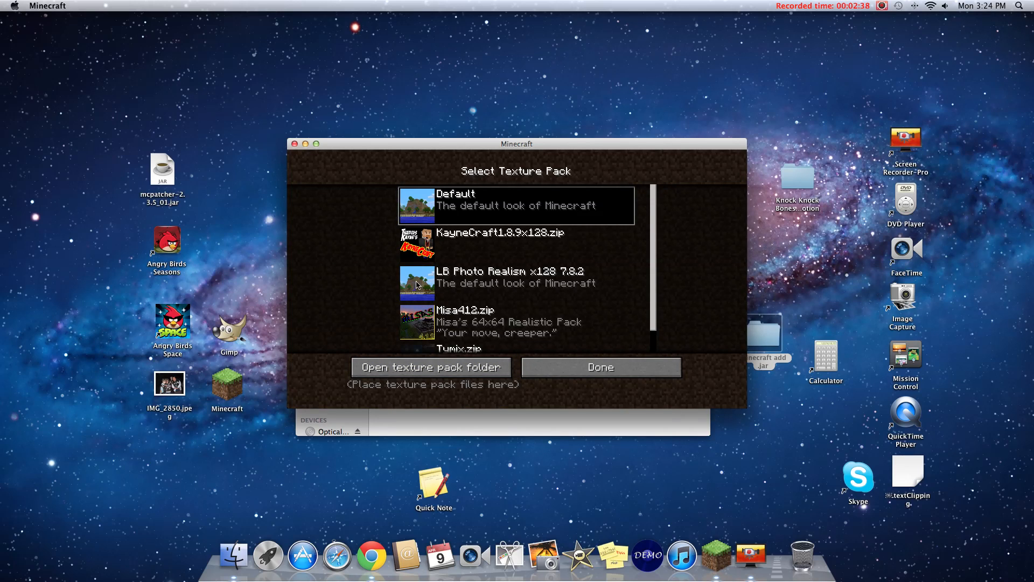
pyautogui.click(515, 243)
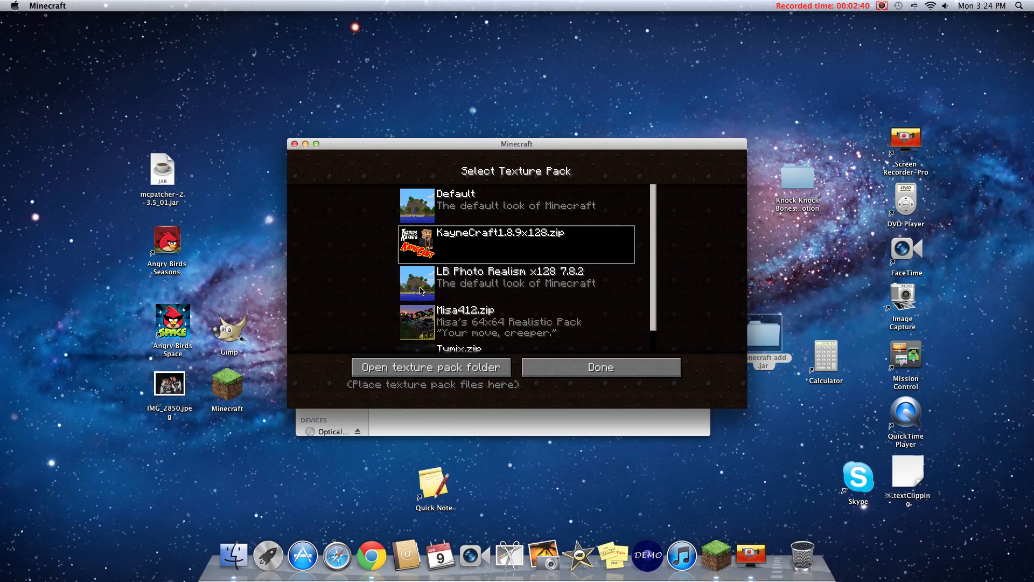
pyautogui.click(516, 284)
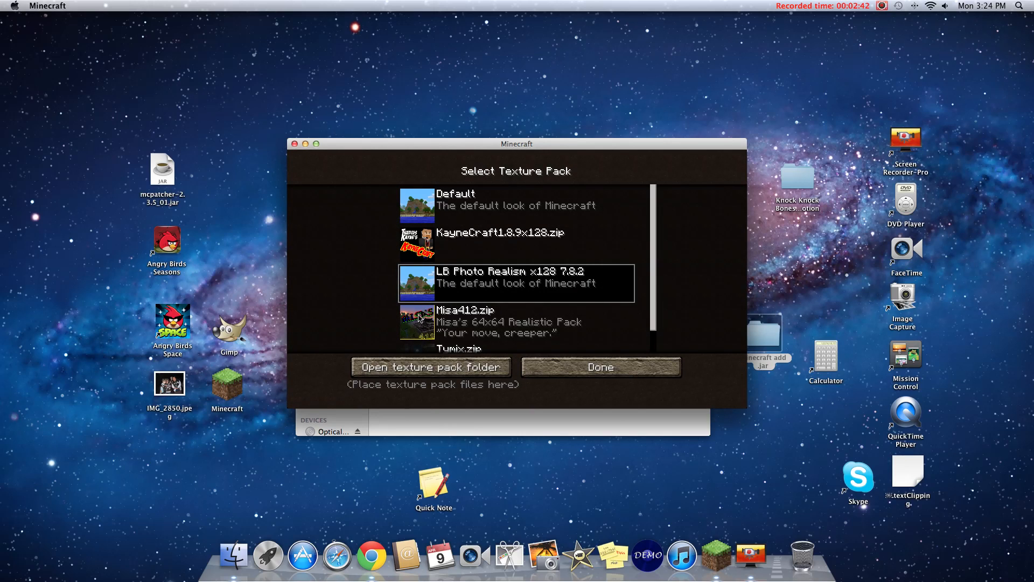
pyautogui.click(517, 321)
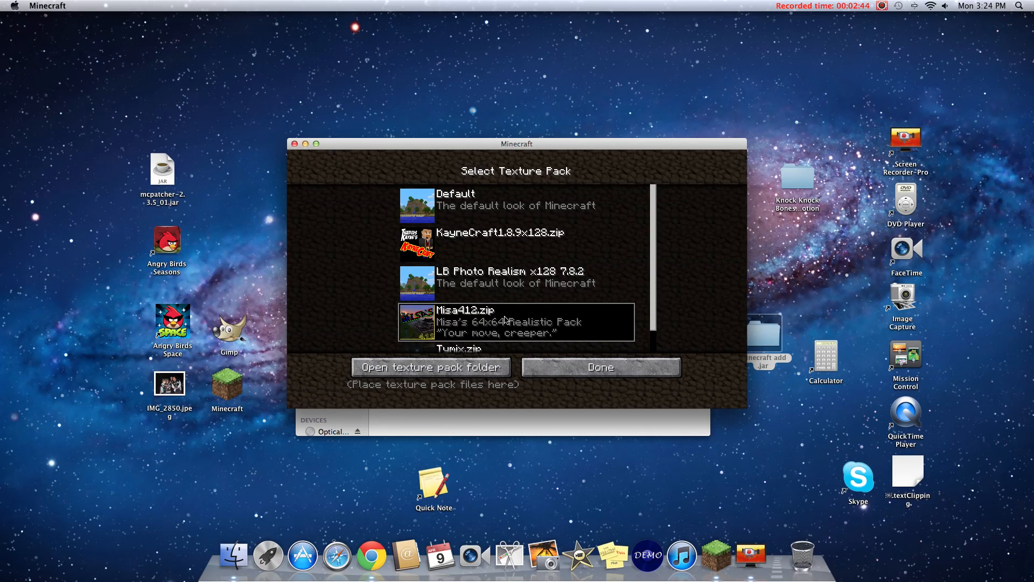
pyautogui.click(599, 366)
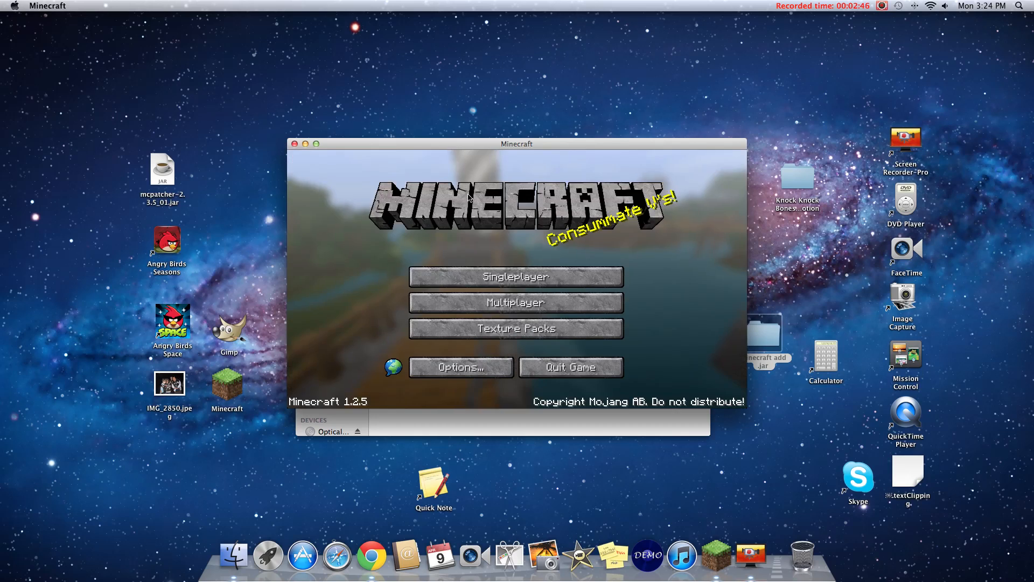
pyautogui.click(515, 277)
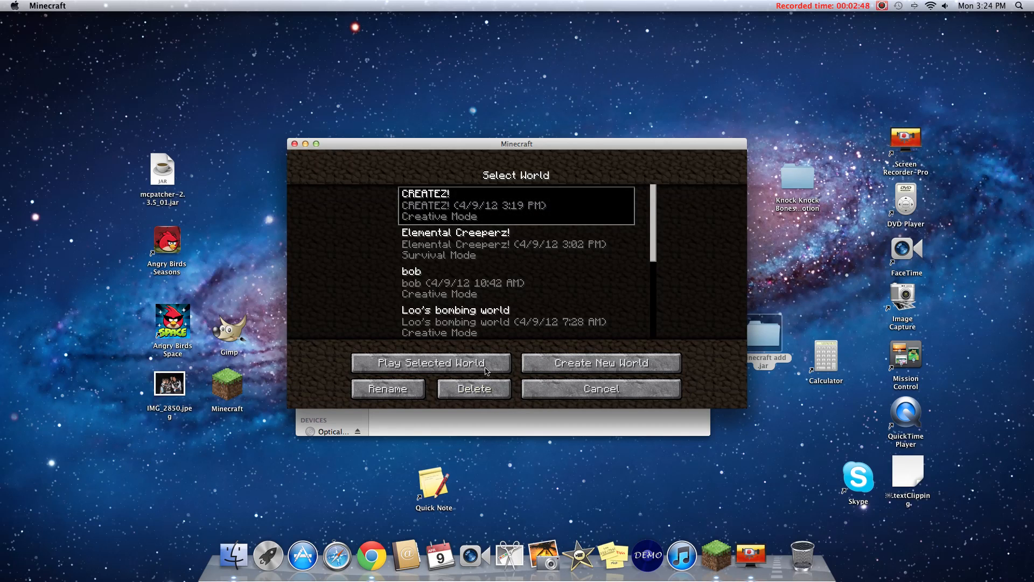
pyautogui.click(431, 362)
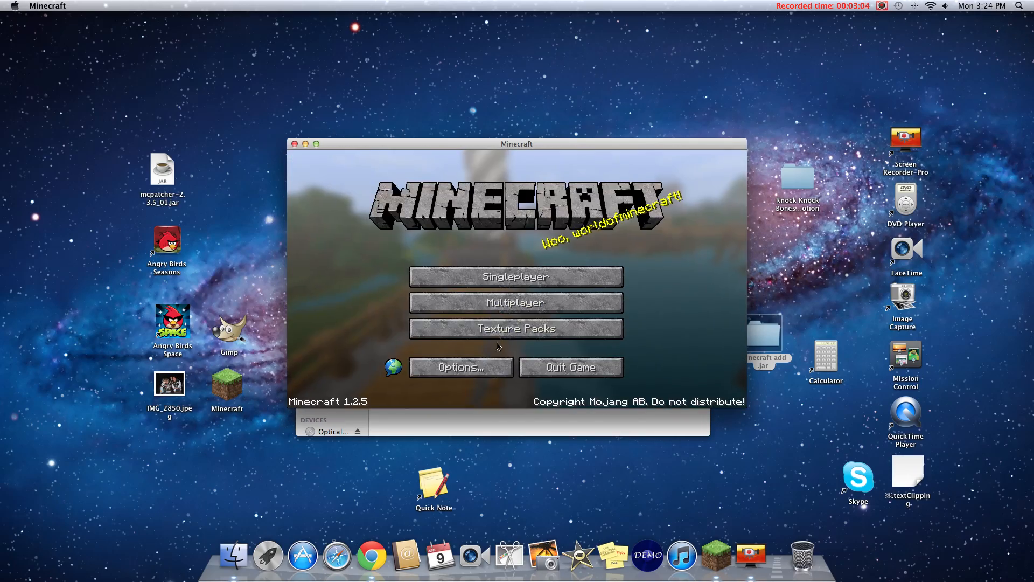
# Step: Settle on the Tumix.zip texture pack, quit Minecraft and close the bin folder window
pyautogui.click(515, 328)
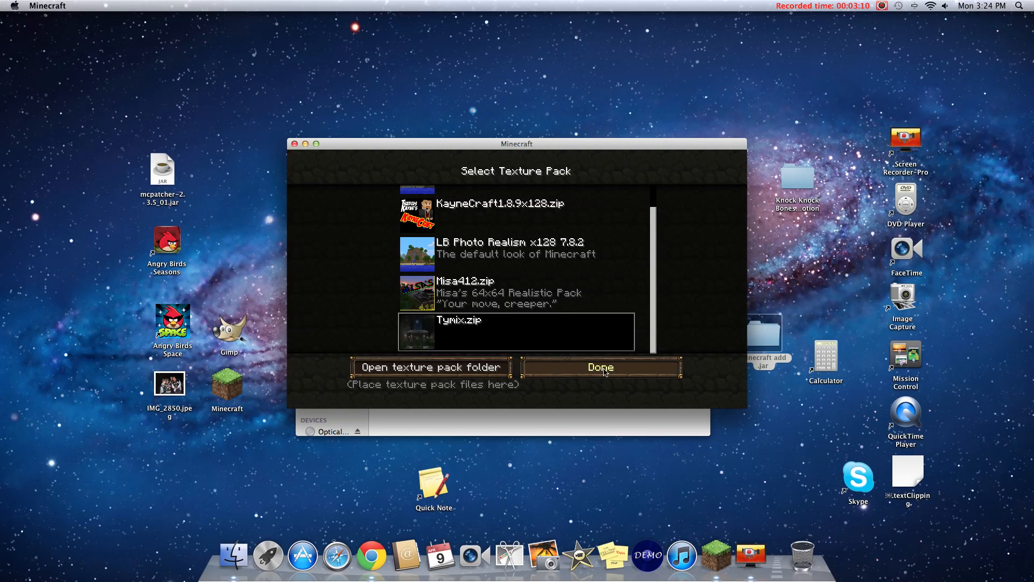
pyautogui.click(599, 367)
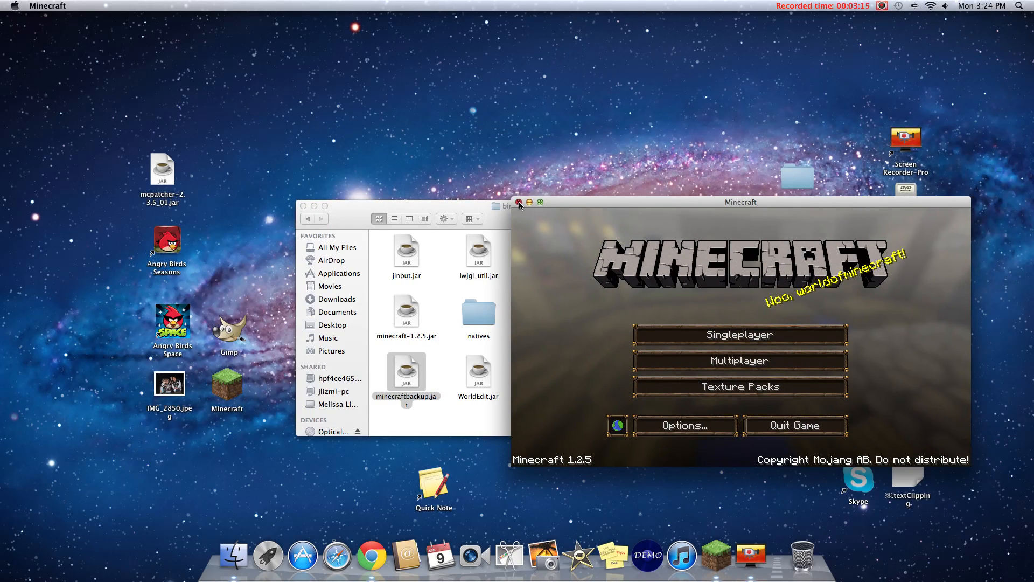
pyautogui.click(519, 202)
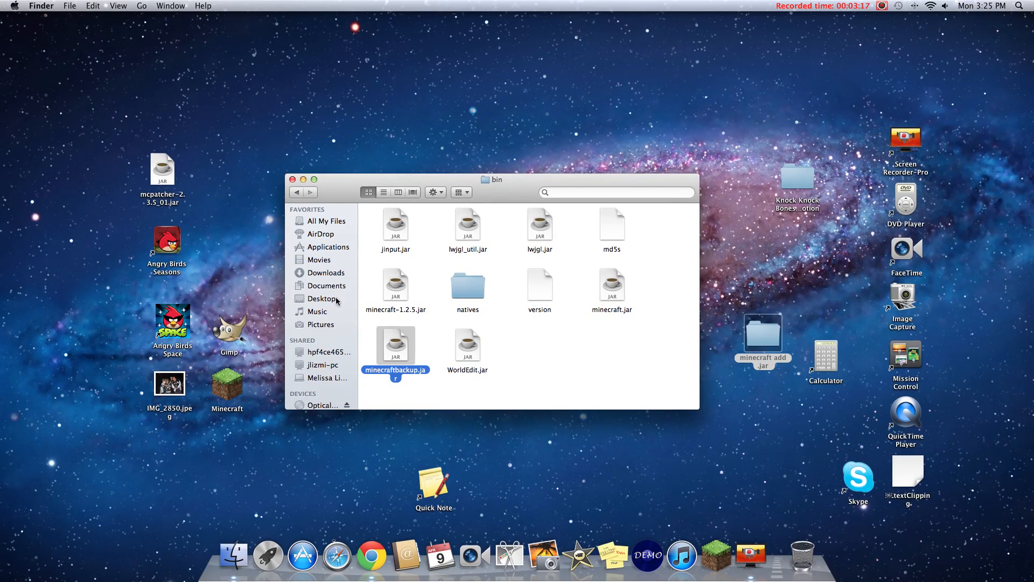
pyautogui.click(328, 273)
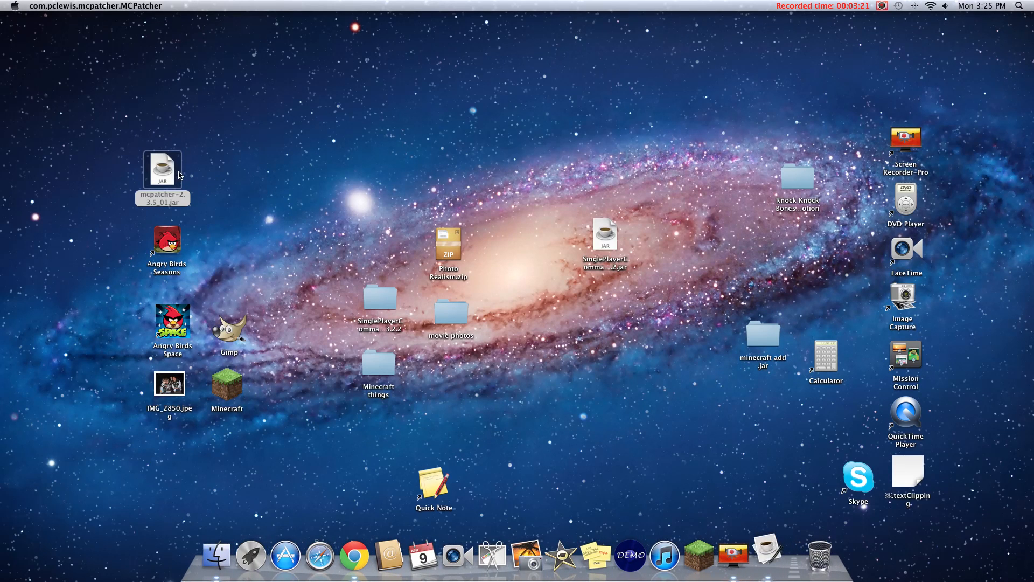
# Step: Launch MCPatcher, enable Better Grass alongside HD Textures and HD Font, and patch minecraft.jar
pyautogui.doubleClick(163, 170)
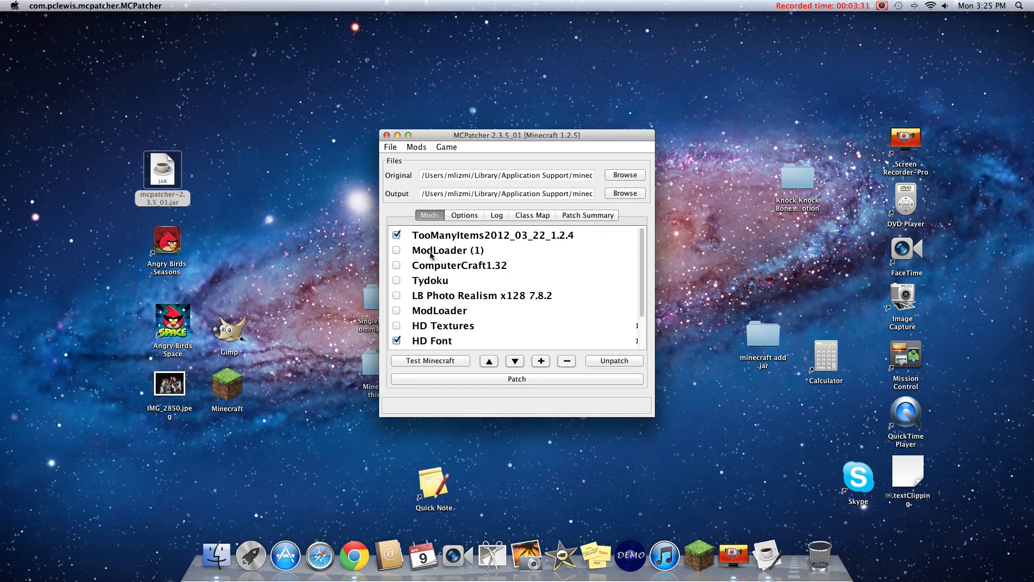
pyautogui.moveTo(440, 283)
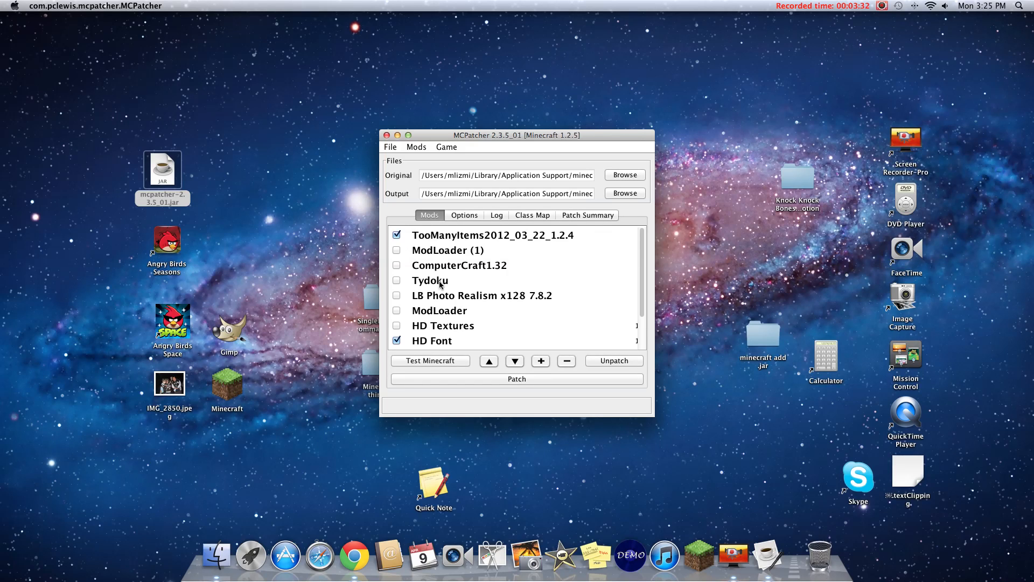
pyautogui.scroll(-3)
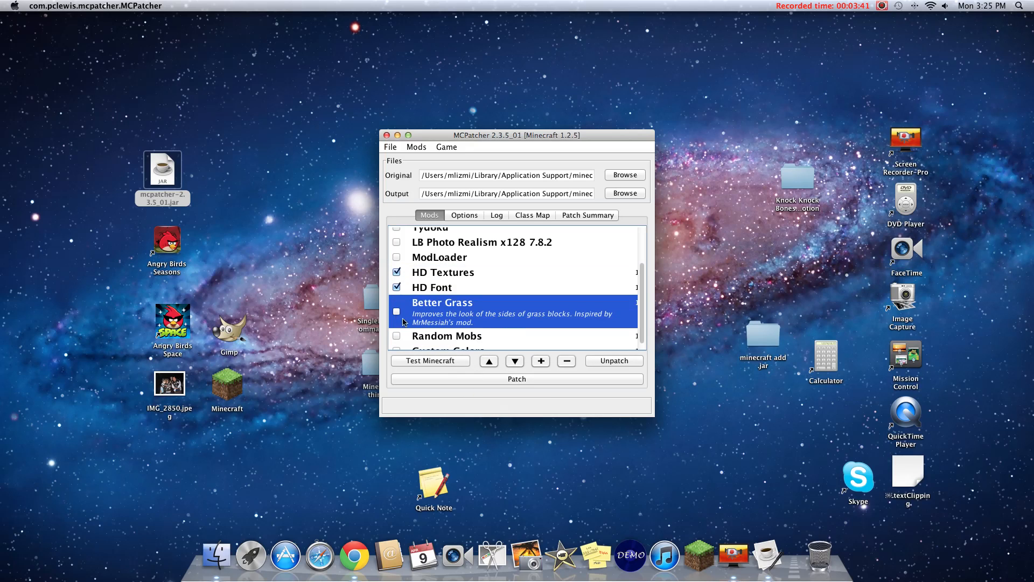
pyautogui.click(396, 312)
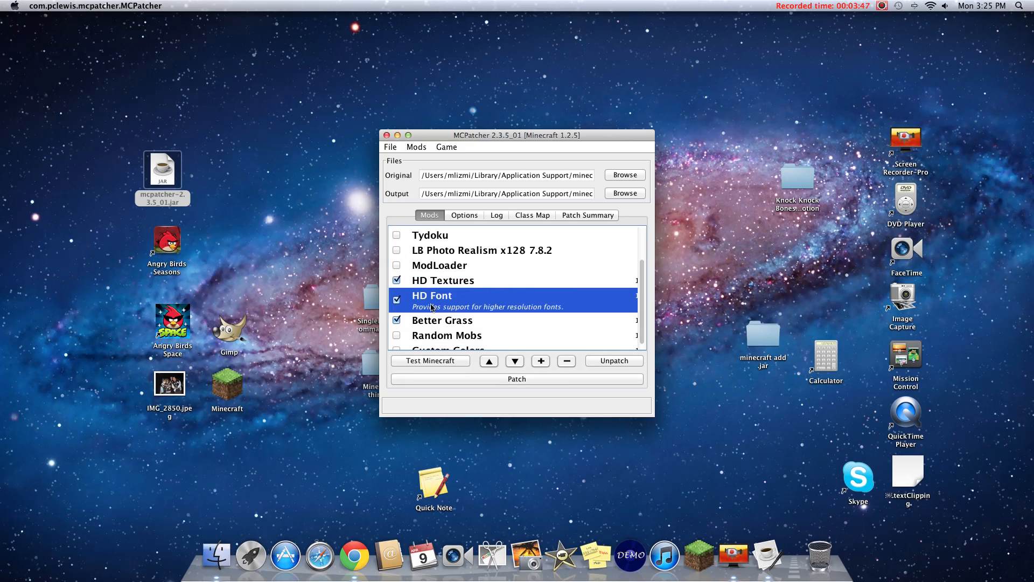
pyautogui.moveTo(462, 372)
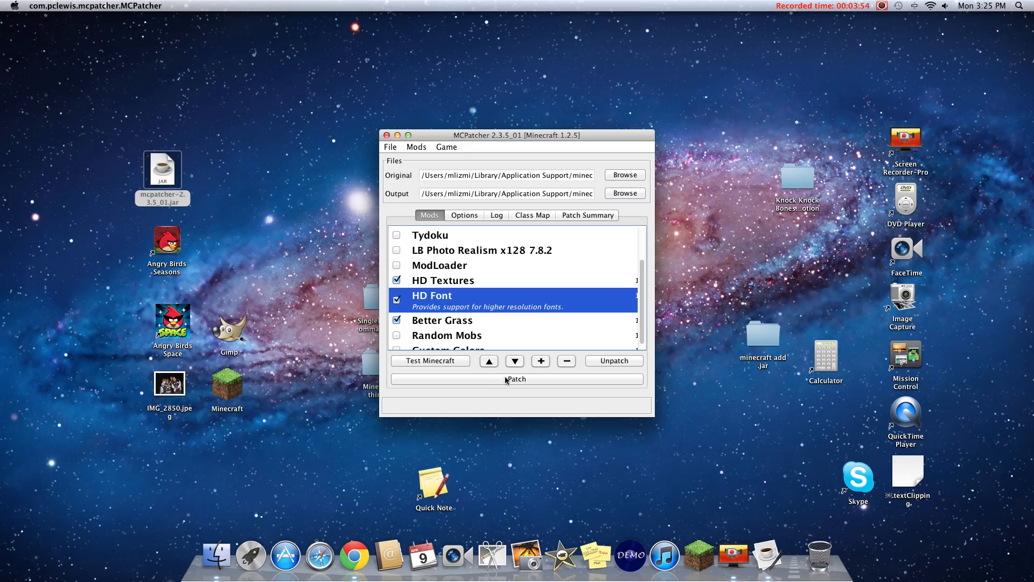
pyautogui.moveTo(516, 378)
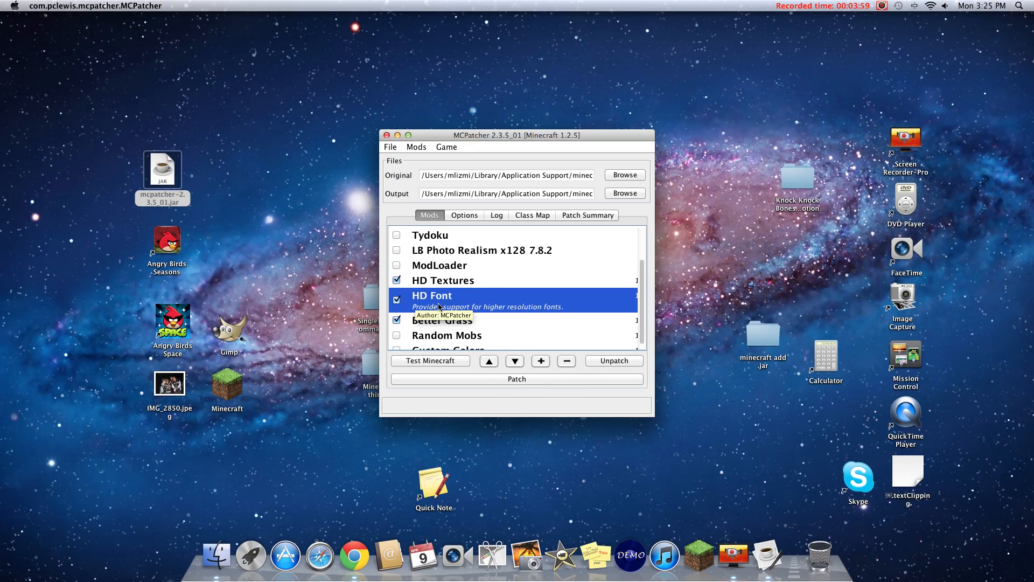
pyautogui.click(443, 280)
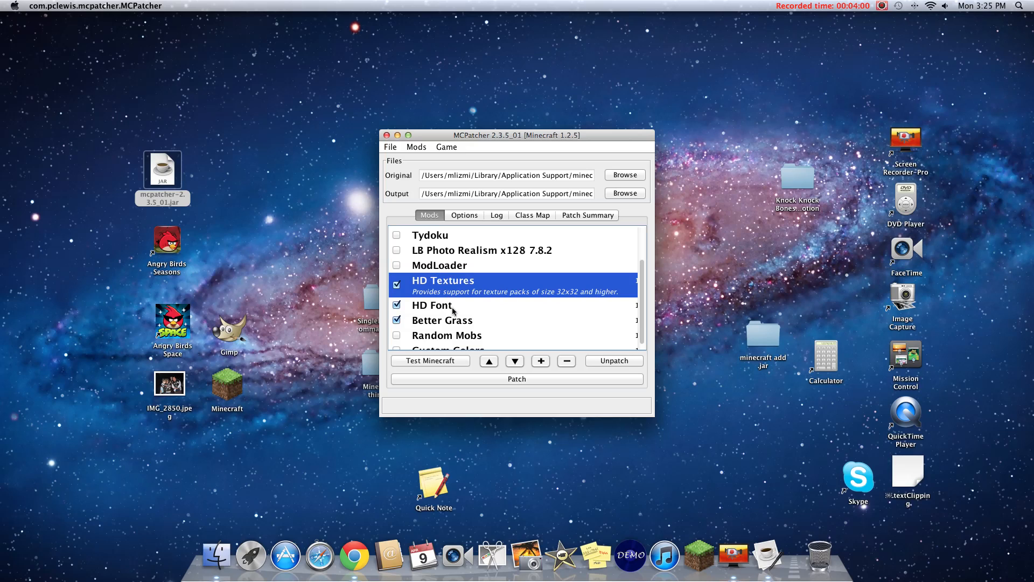
pyautogui.moveTo(516, 384)
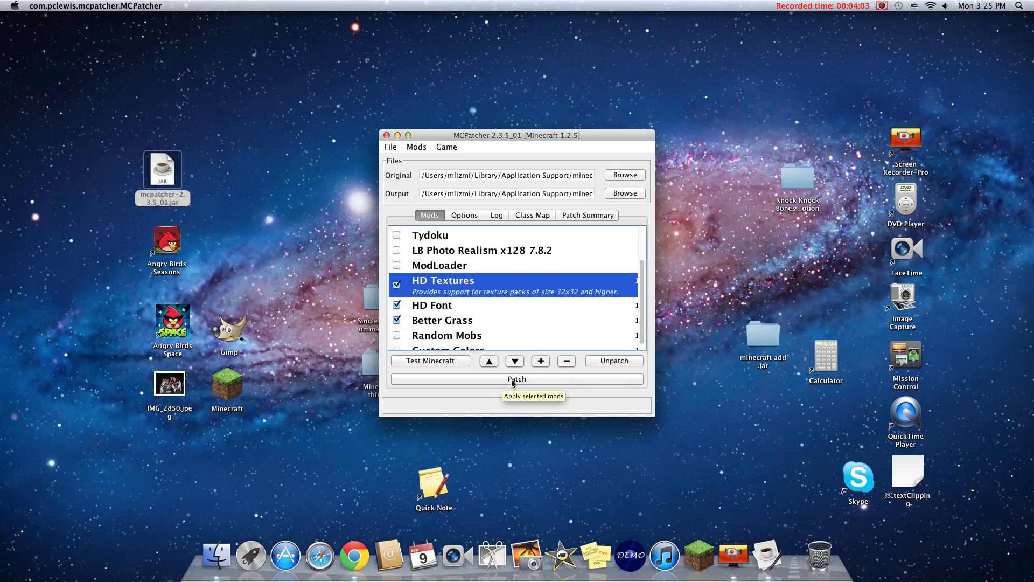
pyautogui.click(517, 378)
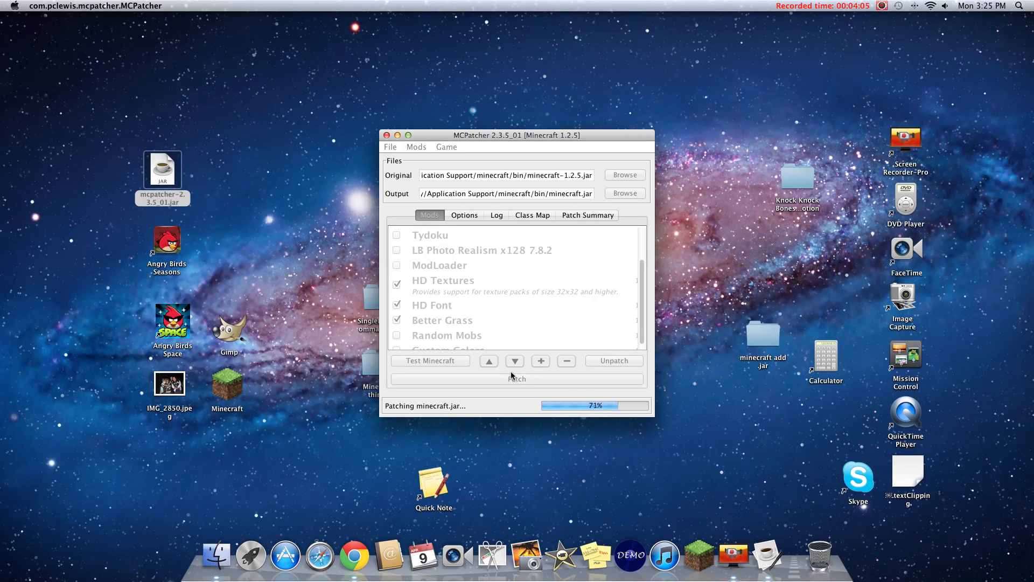
# Step: Launch the patched Minecraft 1.2.5 from MCPatcher via Test Minecraft
pyautogui.click(462, 285)
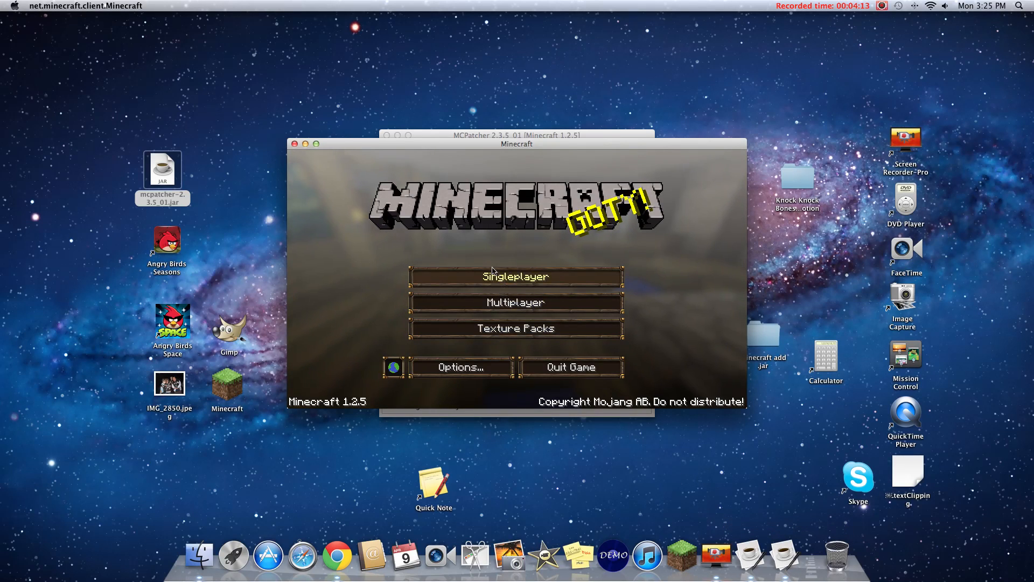
# Step: Load a single-player world, browse the inventory with HD textures active, then close the game
pyautogui.click(516, 276)
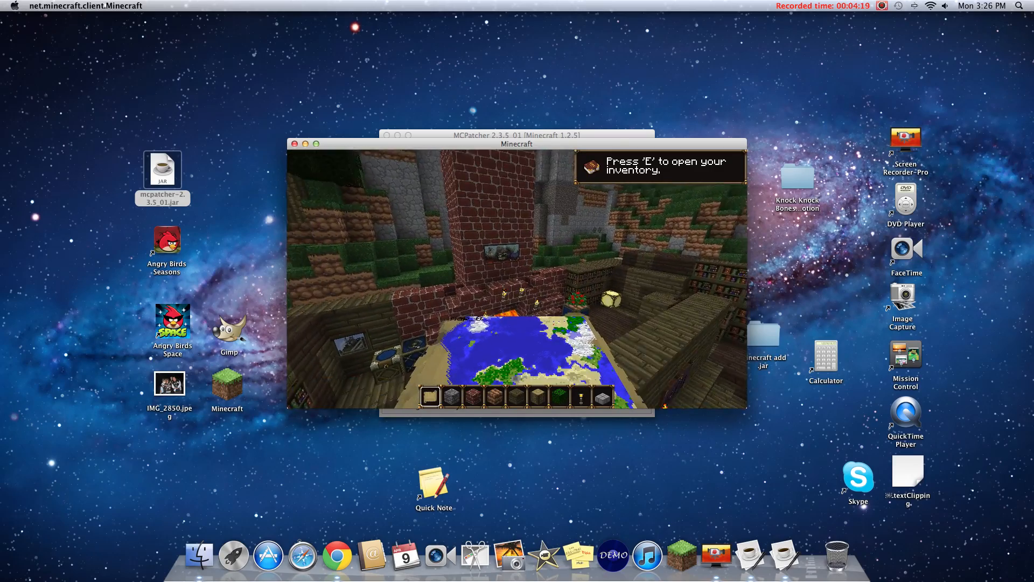
pyautogui.press('e')
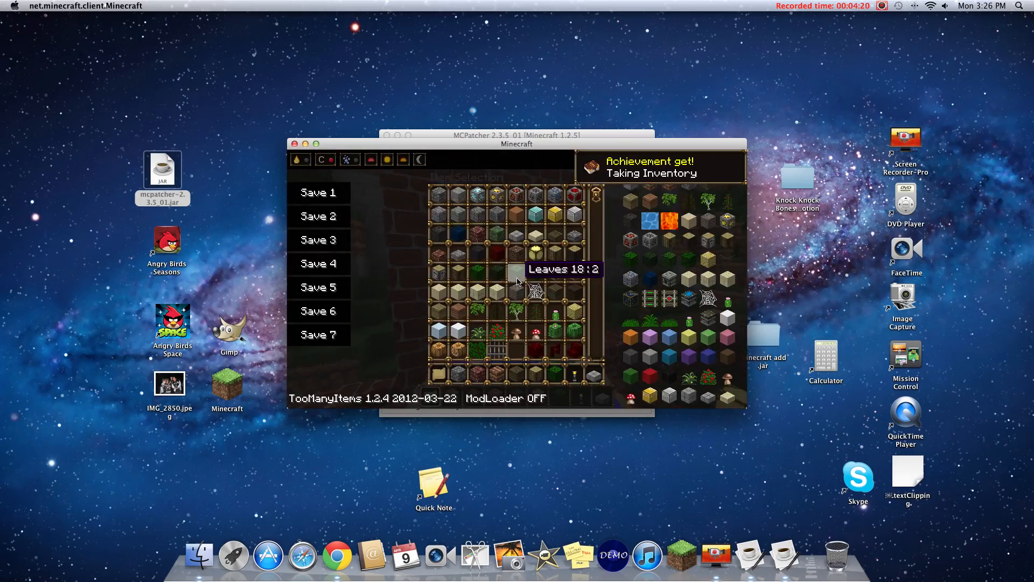
pyautogui.moveTo(725, 211)
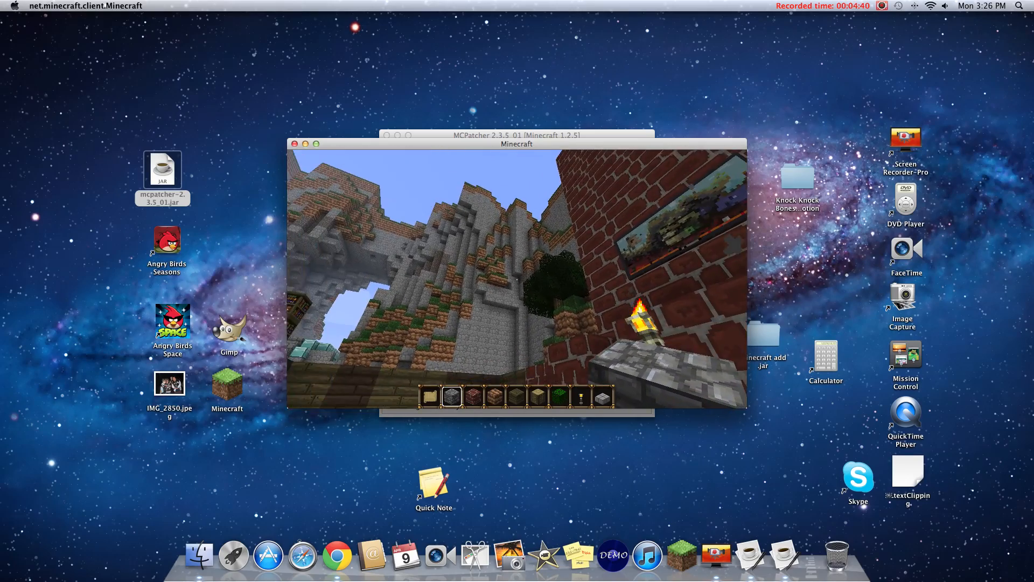
pyautogui.press('Escape')
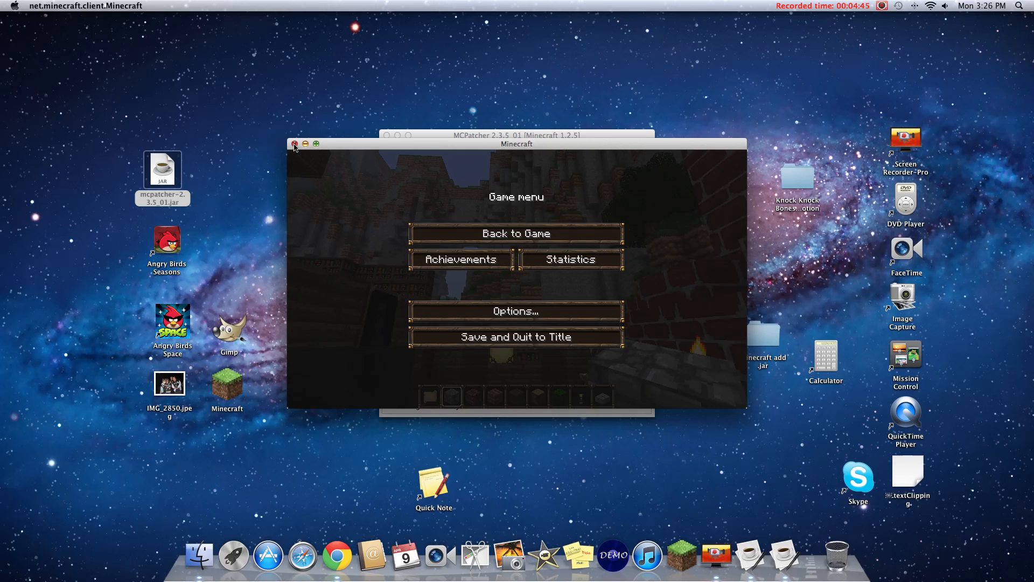
pyautogui.click(294, 145)
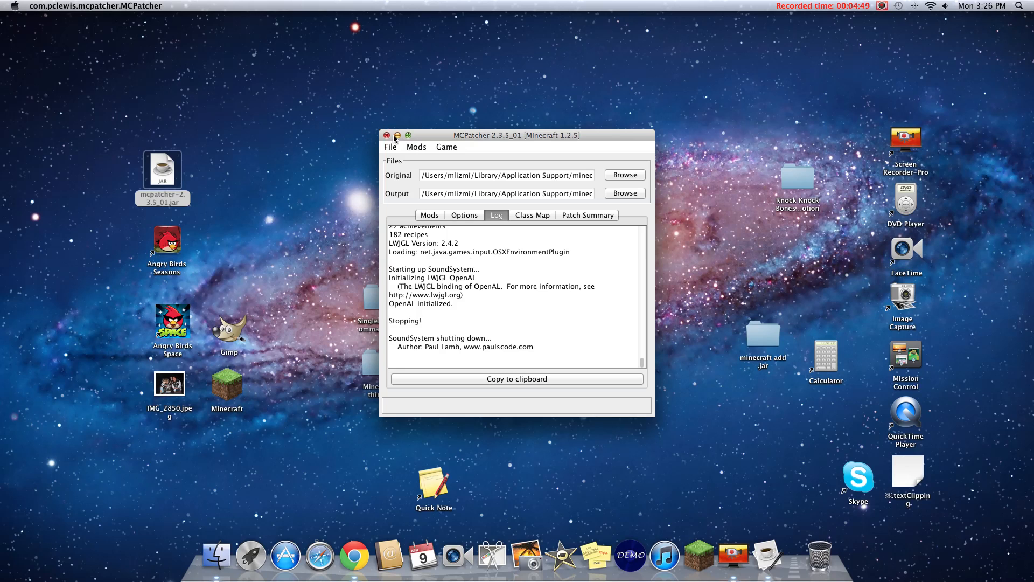
# Step: Quit MCPatcher and relaunch Minecraft from the Dock, showing the 1.2.5 launcher login
pyautogui.click(387, 136)
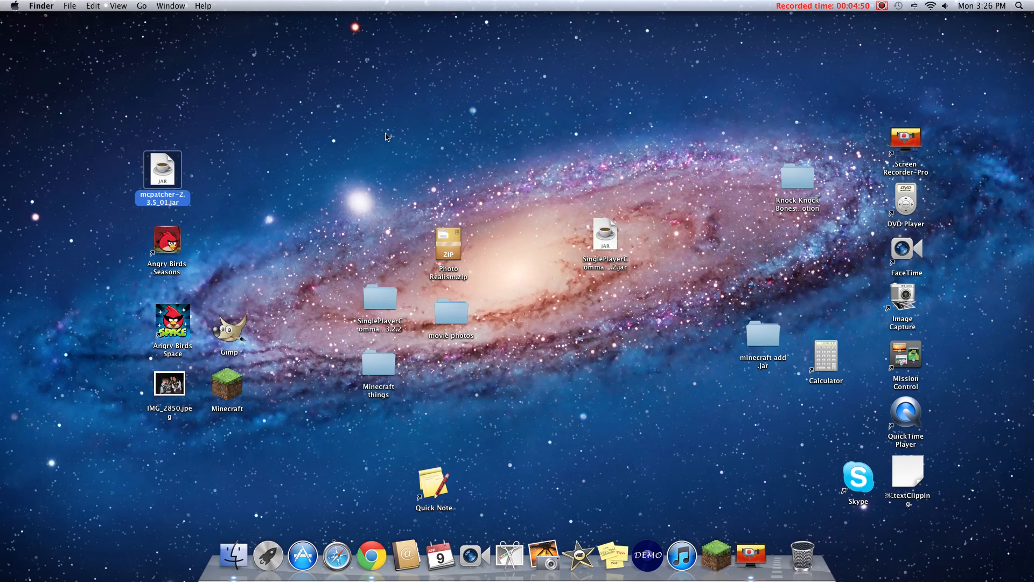
pyautogui.click(716, 553)
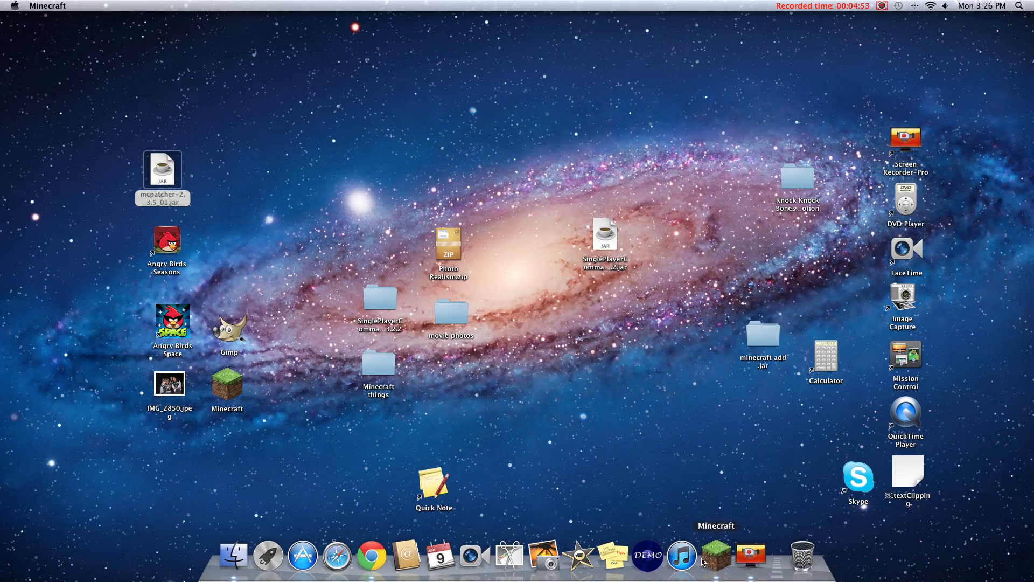
pyautogui.click(715, 556)
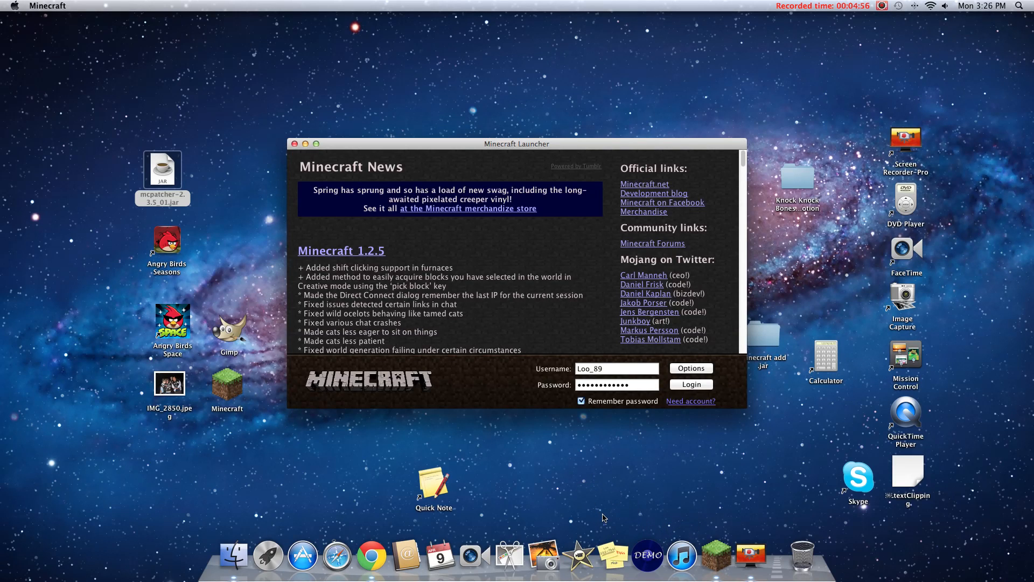
pyautogui.moveTo(833, 29)
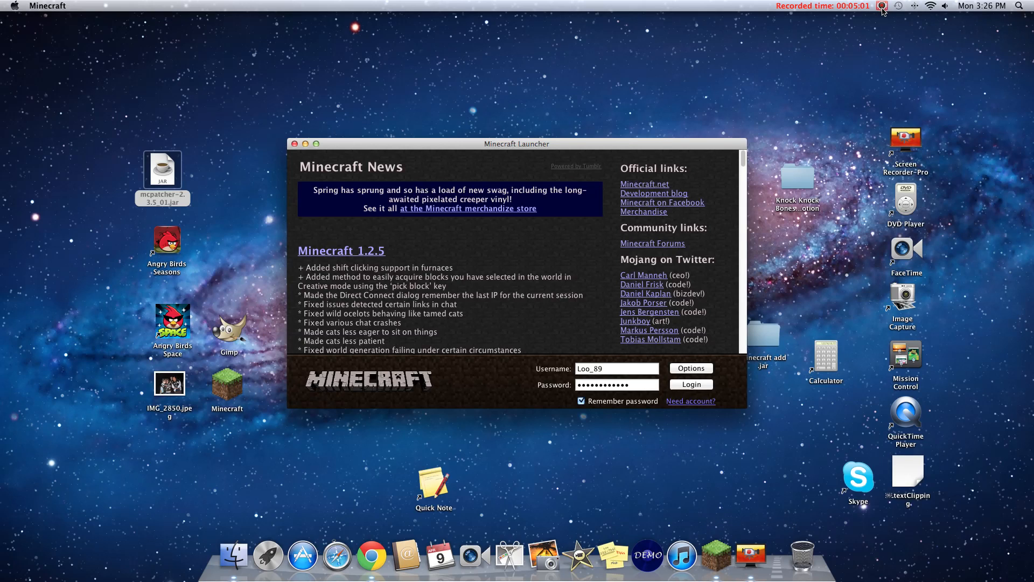
pyautogui.click(882, 5)
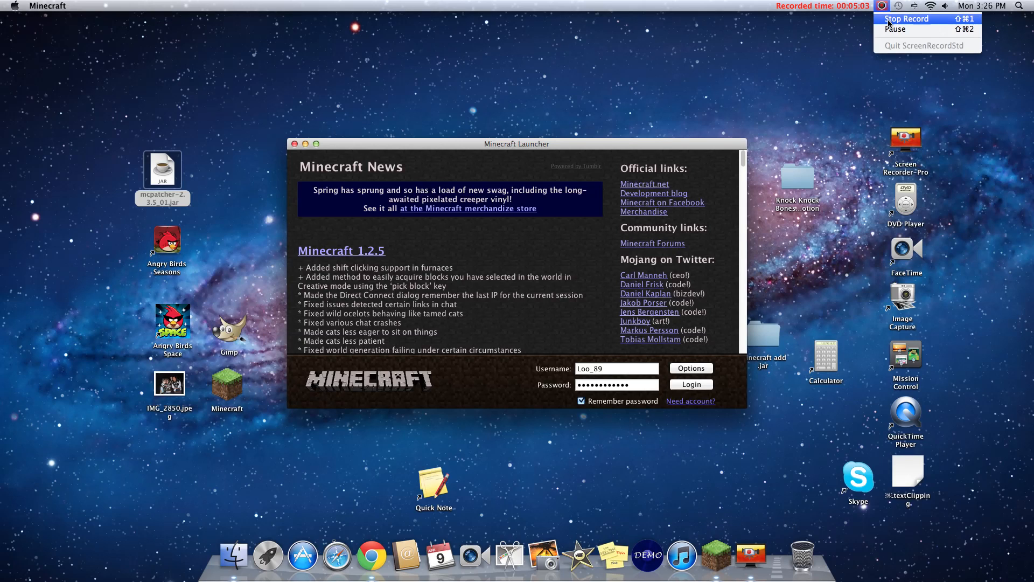